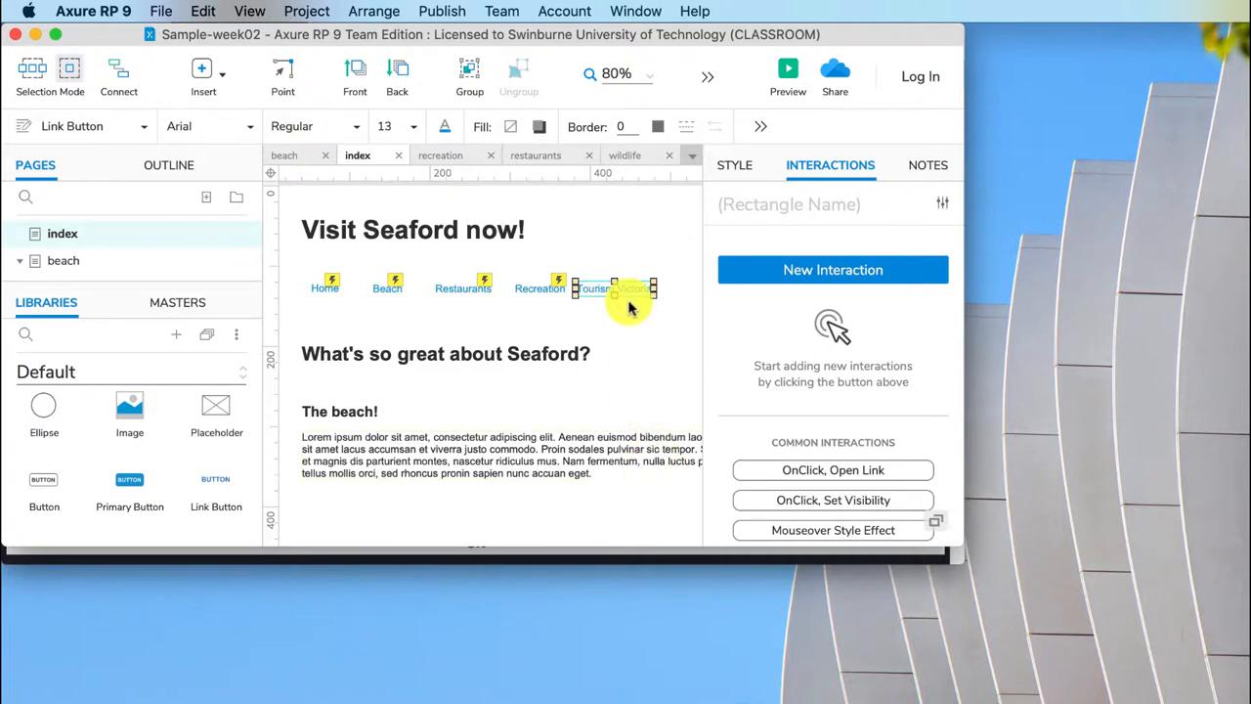
{"action": "mouse_move", "coordinate": [625, 292]}
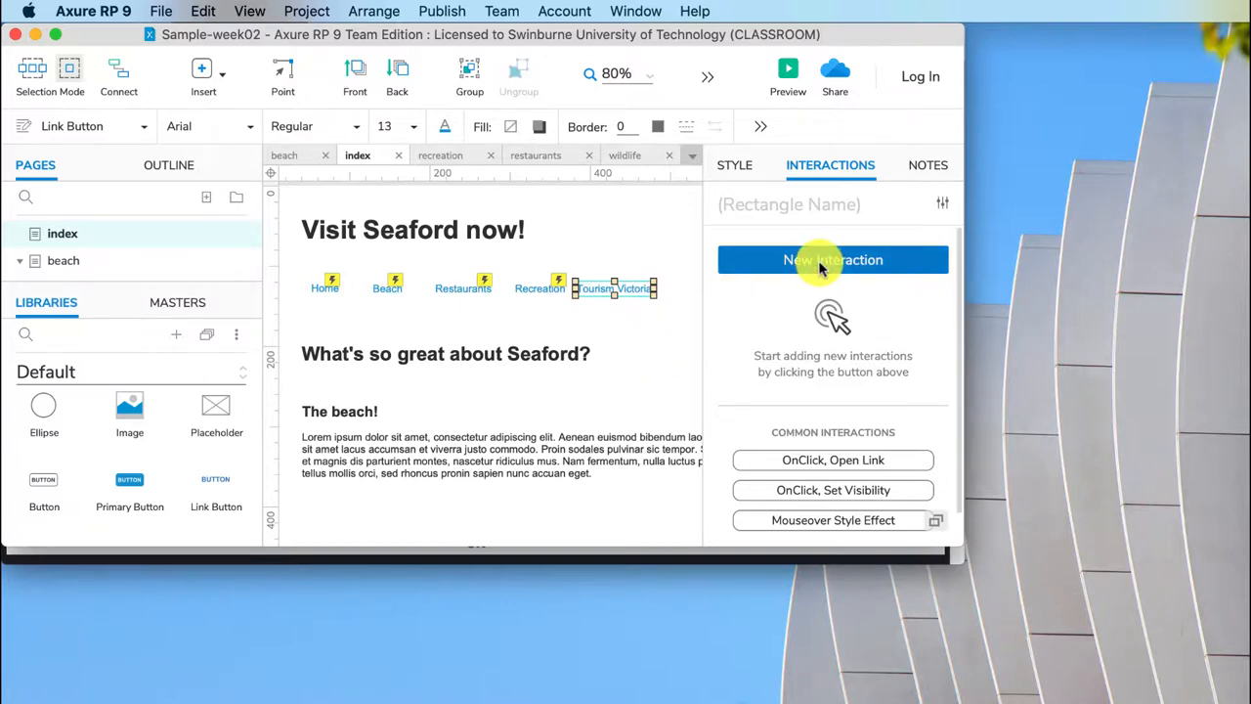
{"action": "mouse_move", "coordinate": [836, 204]}
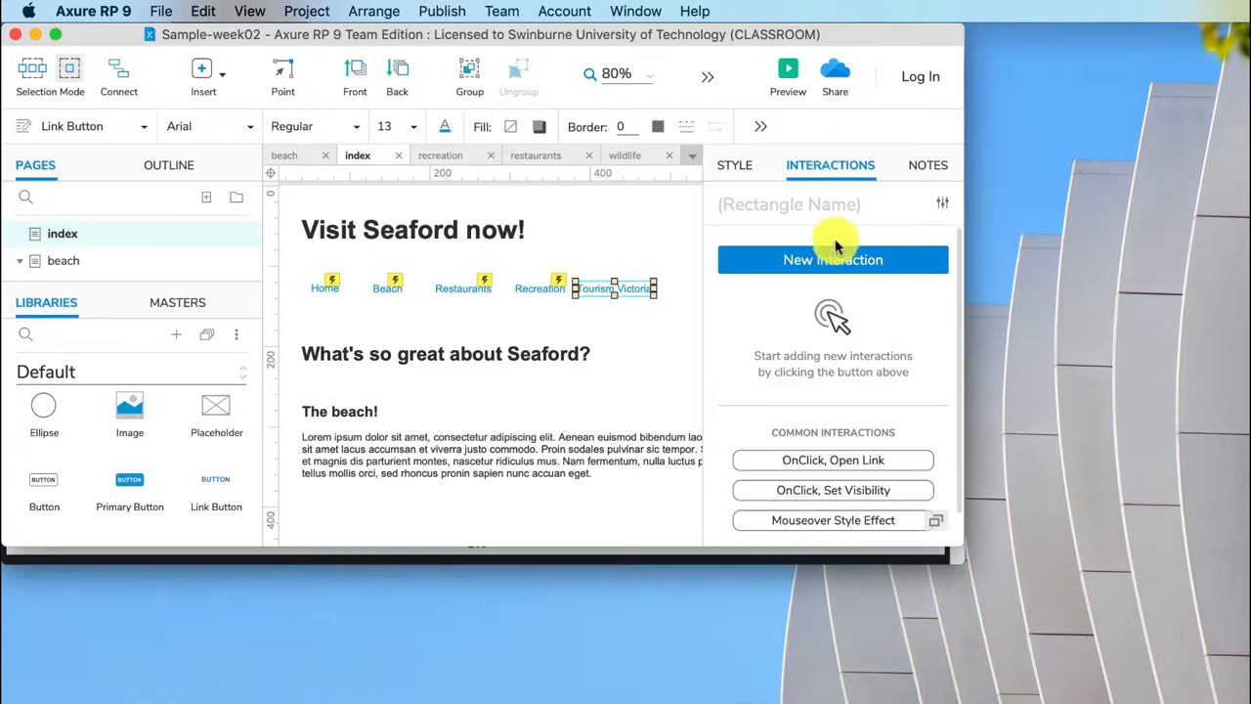
Add an OnClick Open Link action to the Tourism Victoria button, linking to the external Visit Victoria URL.
{"action": "left_click", "coordinate": [833, 259]}
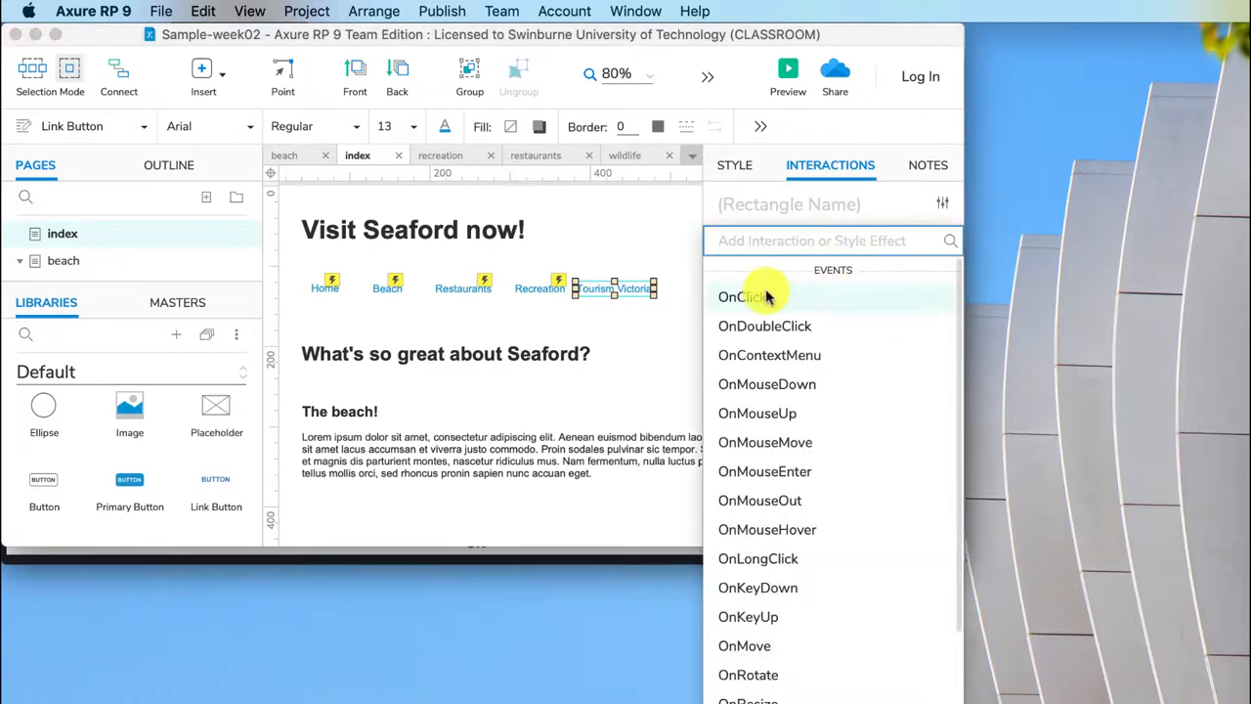
{"action": "left_click", "coordinate": [743, 296]}
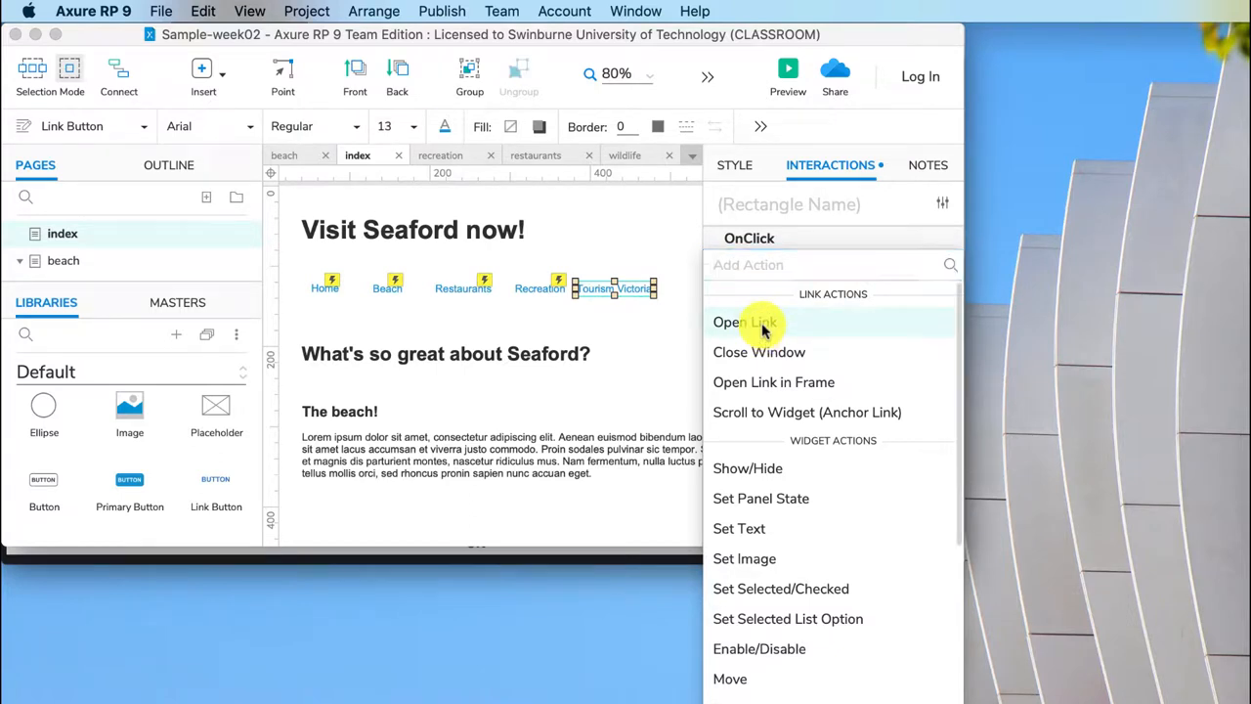
{"action": "left_click", "coordinate": [745, 321]}
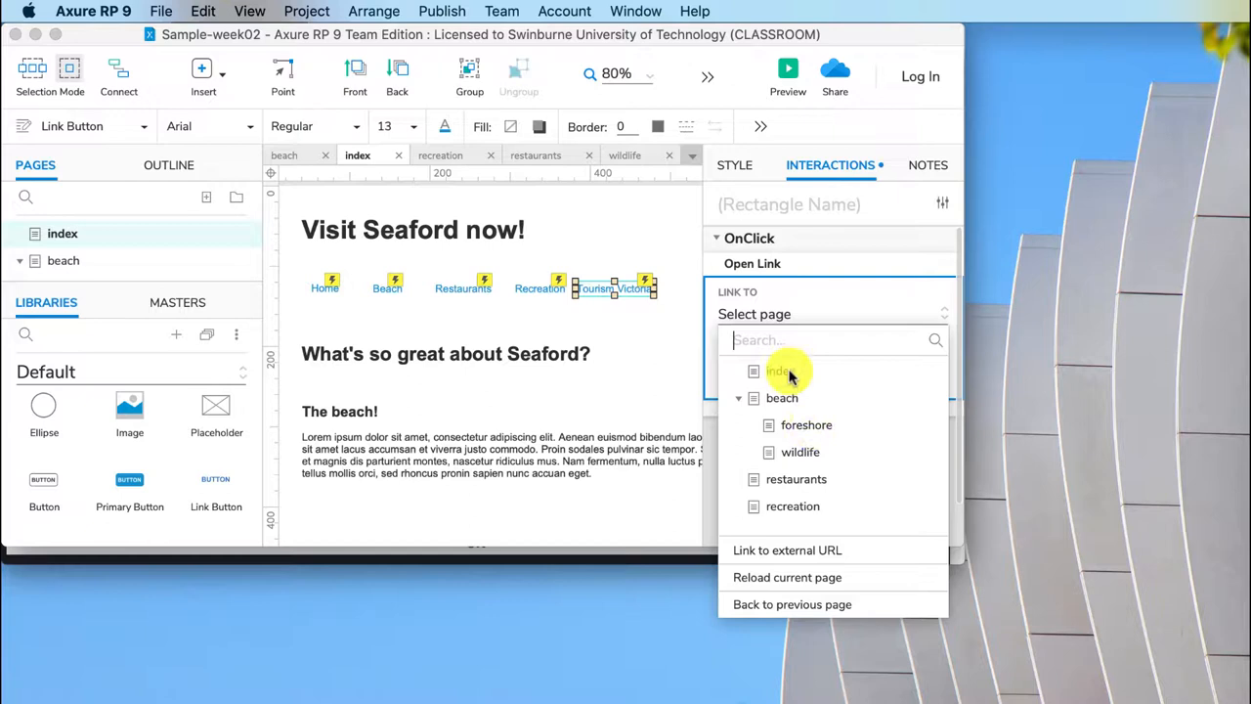
{"action": "mouse_move", "coordinate": [796, 538]}
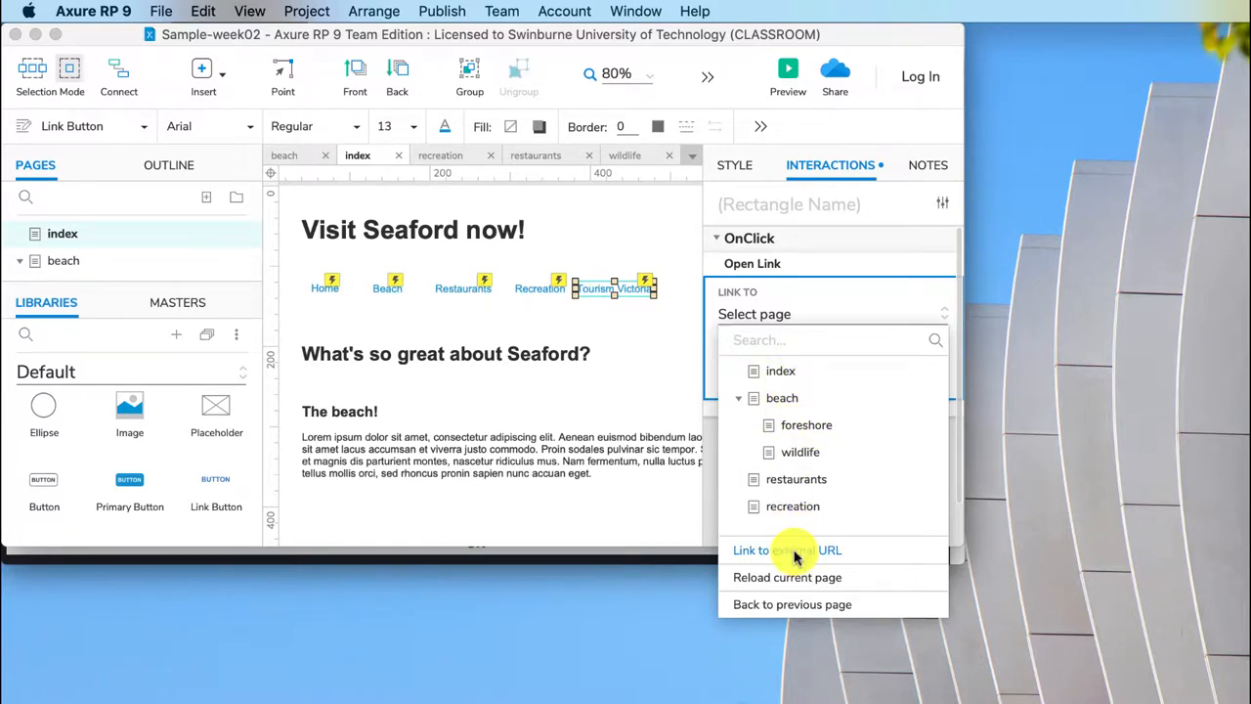
{"action": "left_click", "coordinate": [787, 550]}
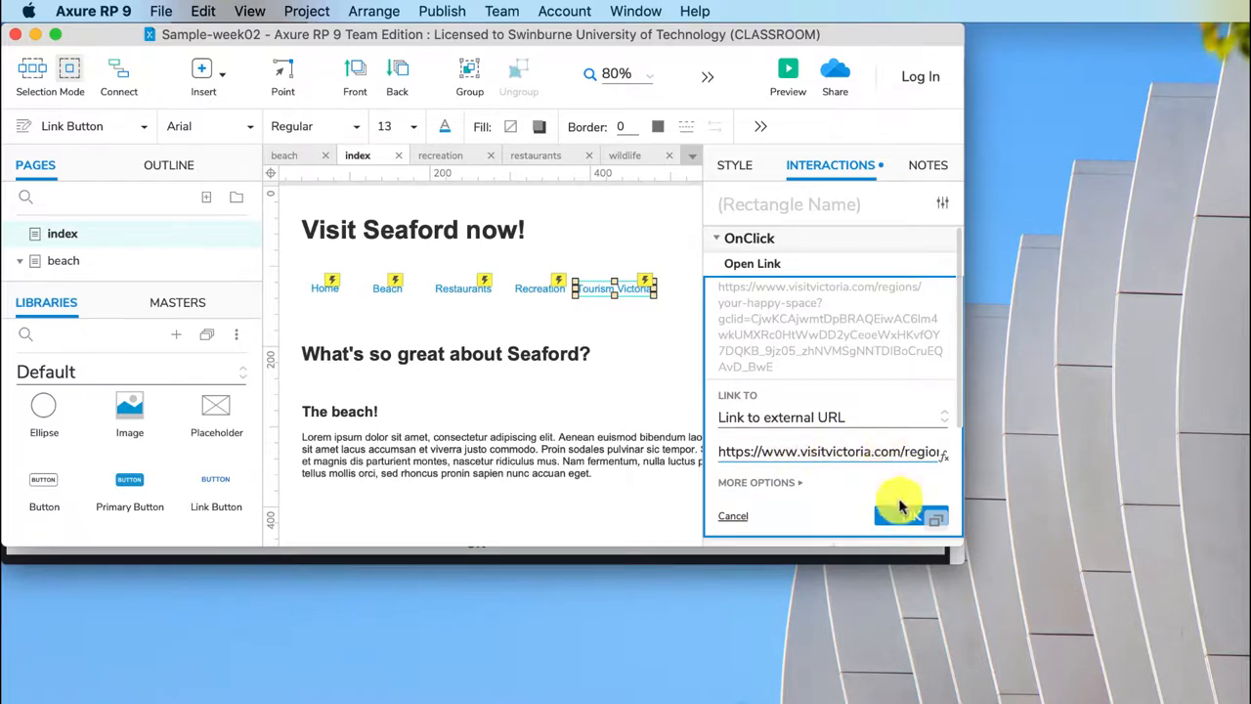
{"action": "left_click", "coordinate": [909, 519]}
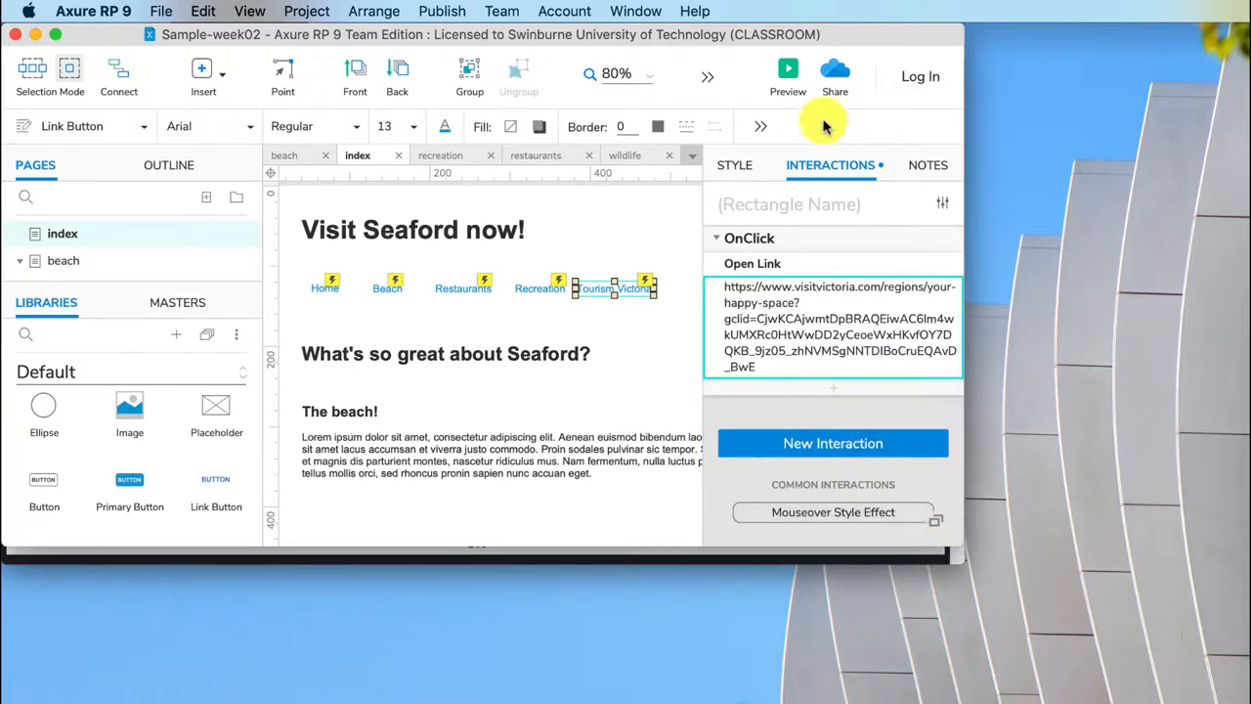
Expand the Tourism Victoria button's OnClick Open Link action in the Interactions pane.
{"action": "left_click", "coordinate": [788, 68]}
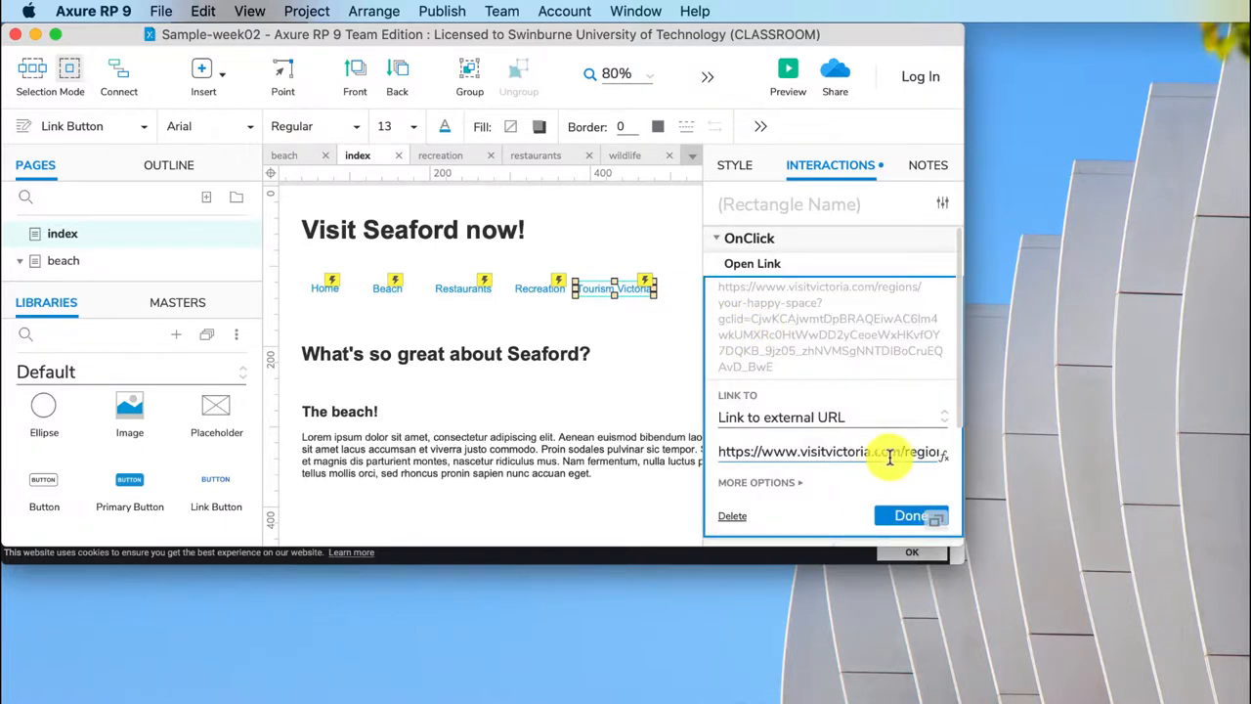
{"action": "triple_click", "coordinate": [831, 452]}
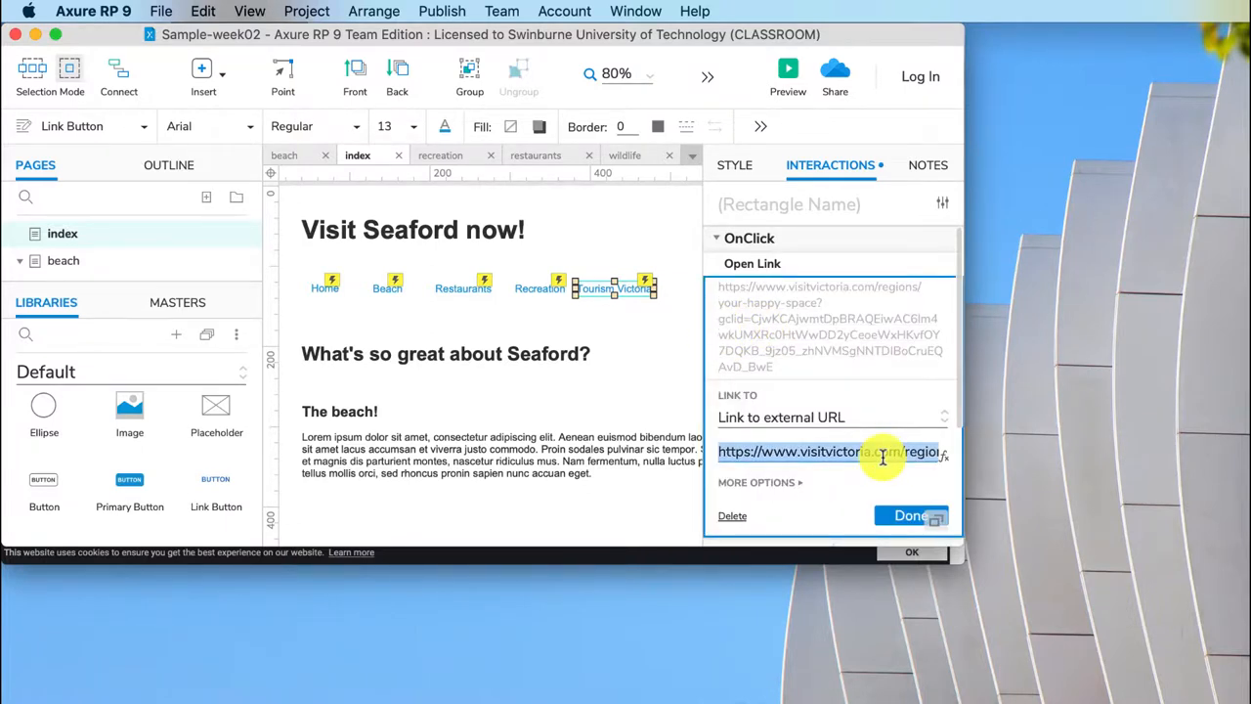
{"action": "type", "text": "h"}
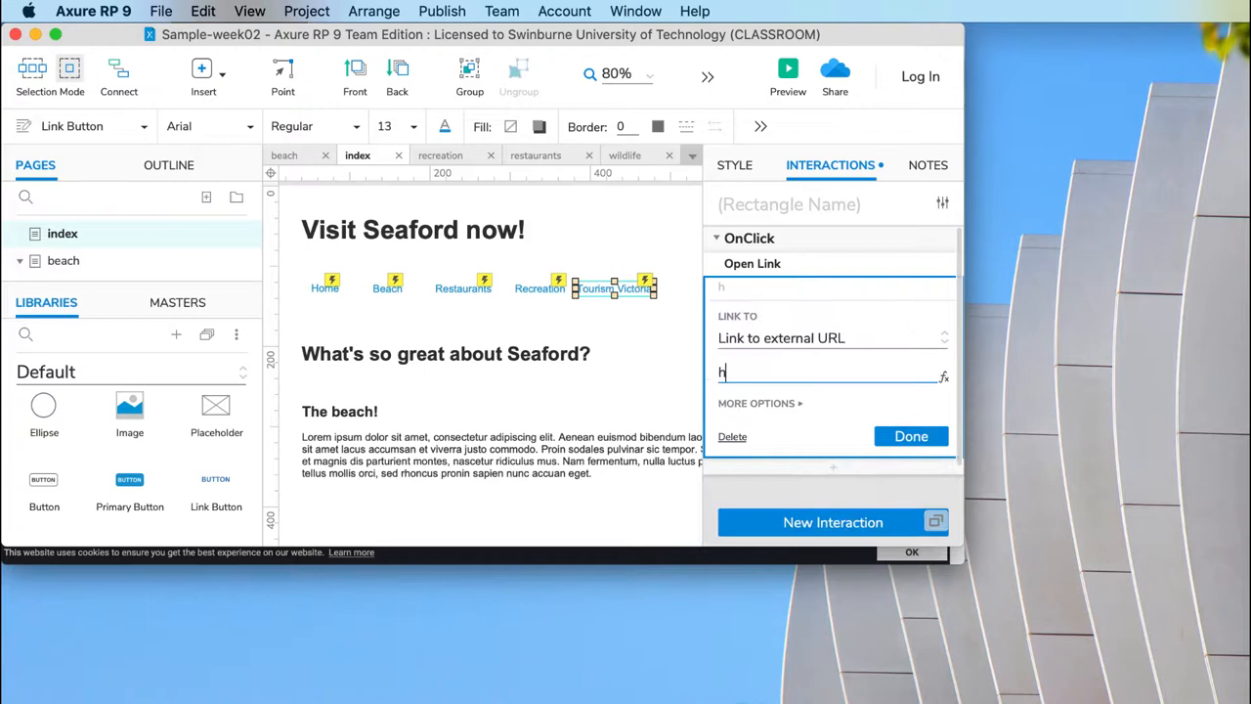
{"action": "type", "text": "ttps://"}
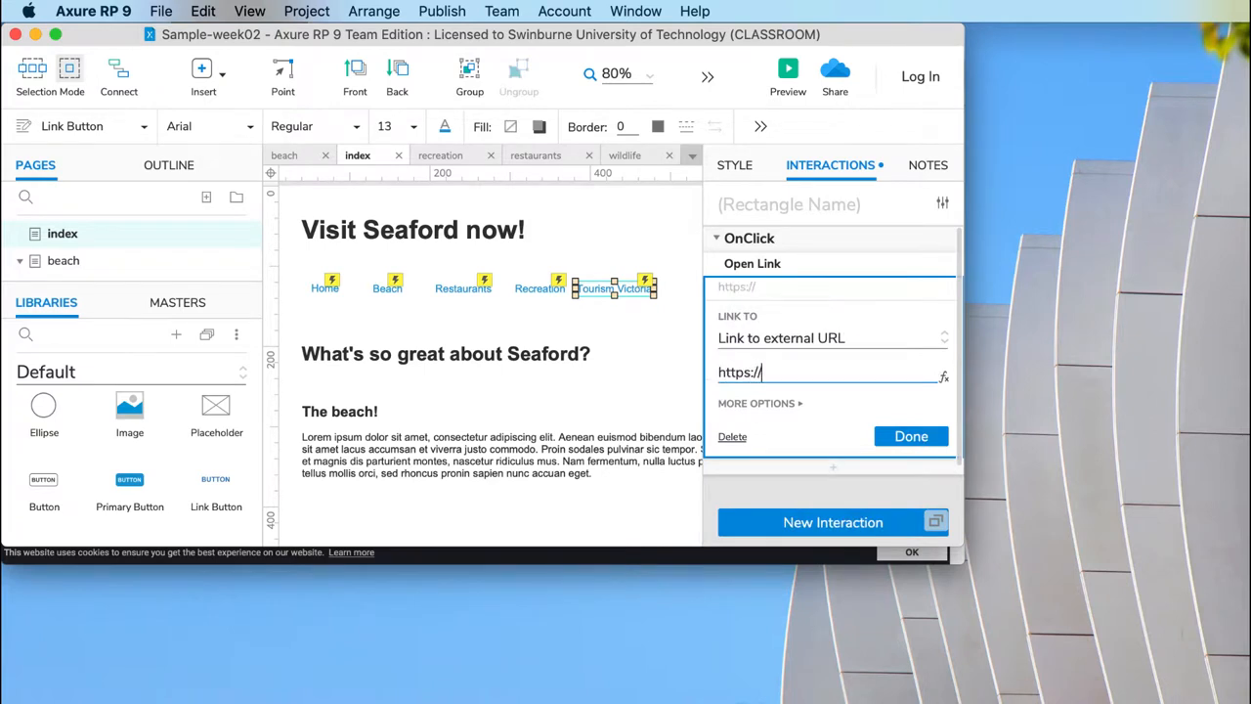
{"action": "type", "text": "google.com"}
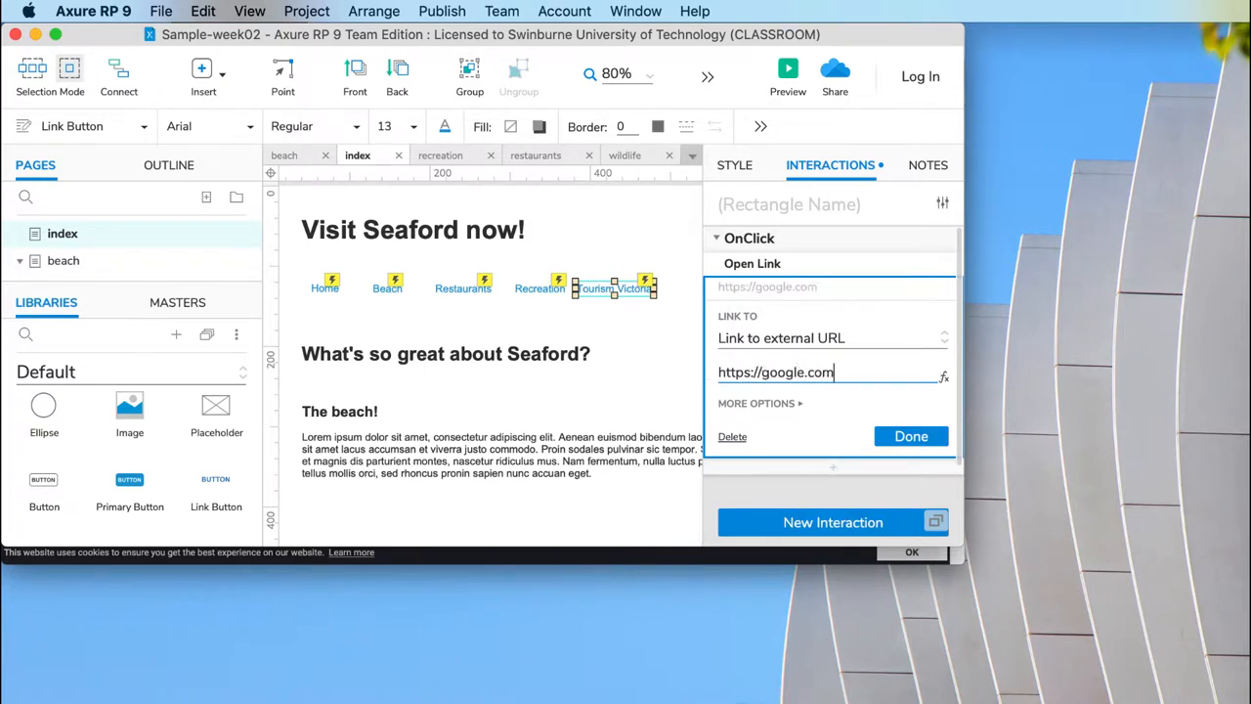
{"action": "left_click", "coordinate": [910, 436]}
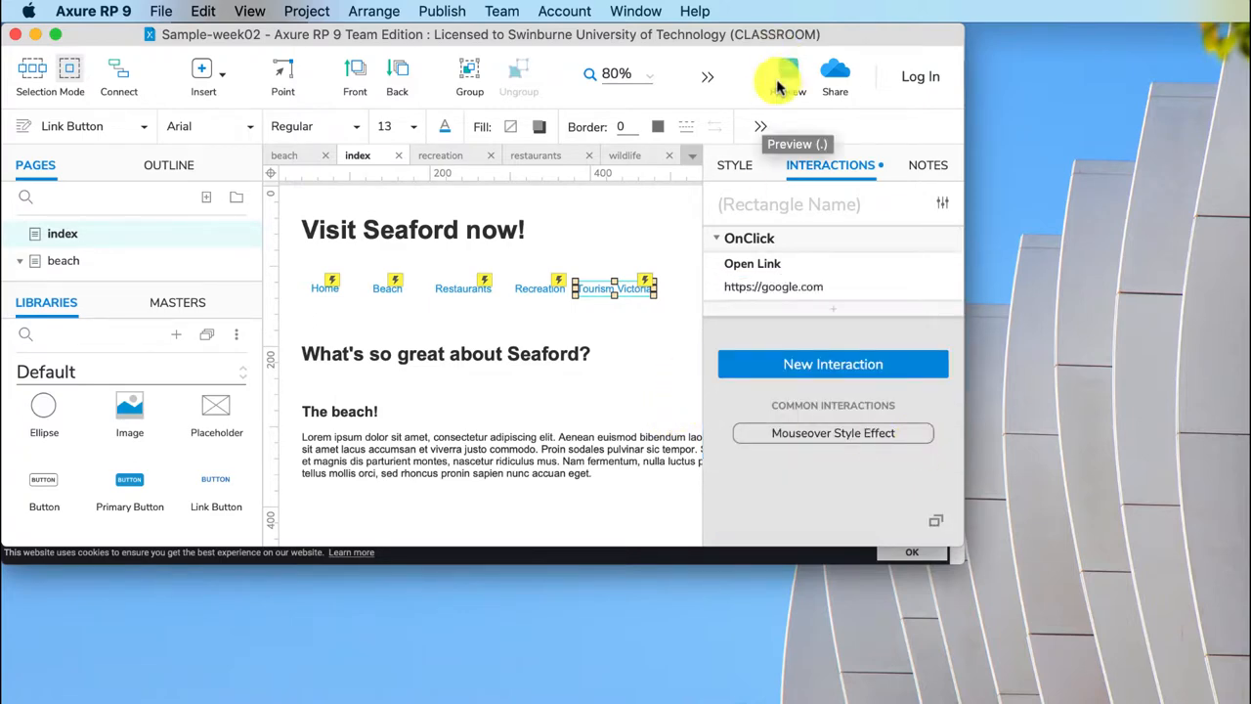
Preview the Seaford index page in Safari and show its page list.
{"action": "left_click", "coordinate": [777, 77]}
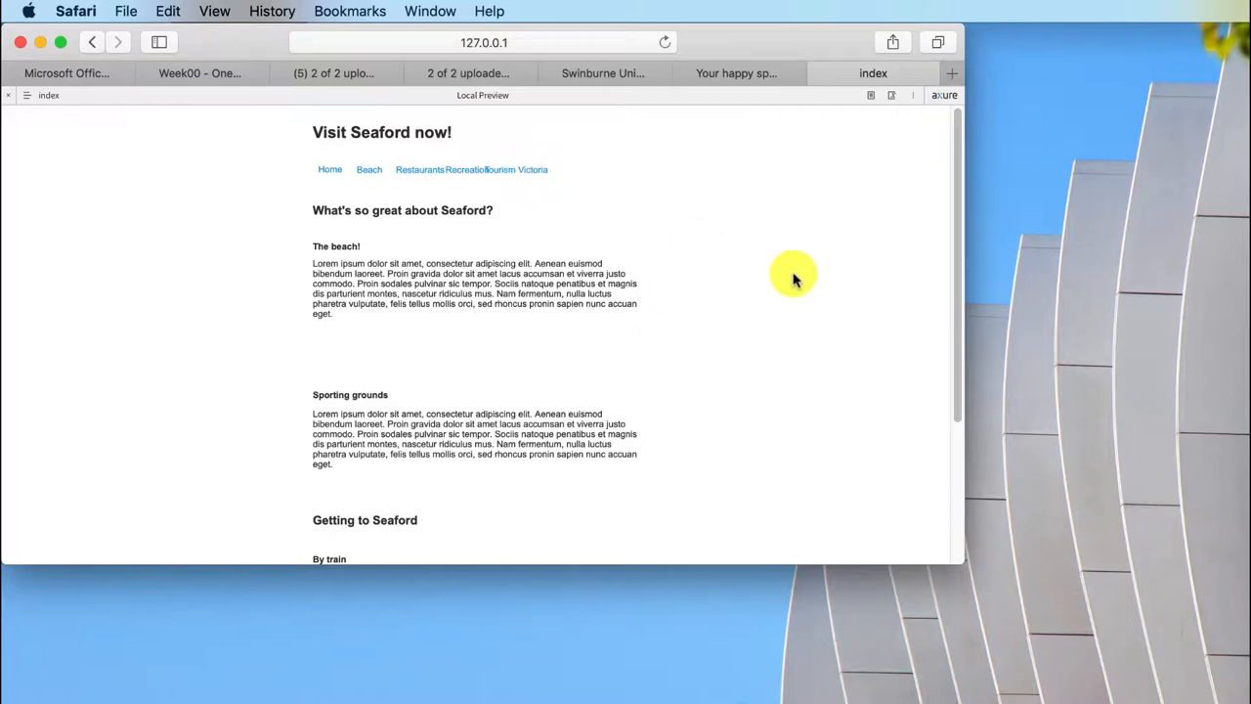
{"action": "mouse_move", "coordinate": [205, 293]}
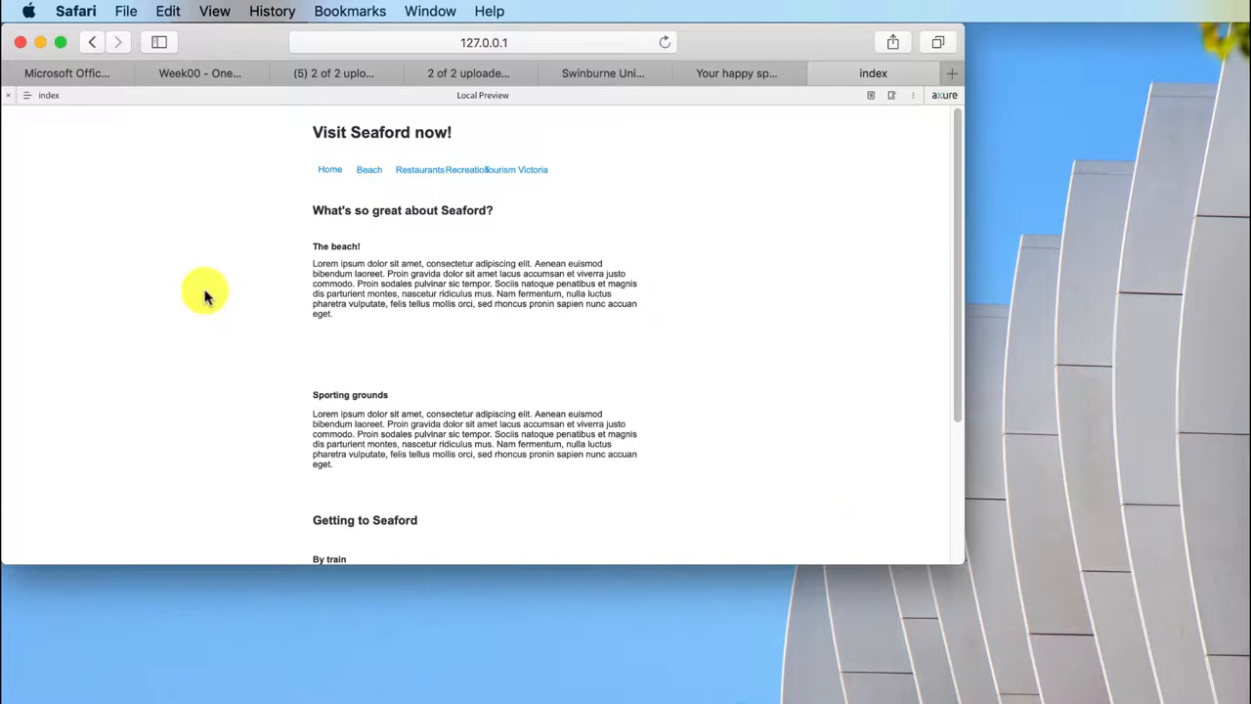
{"action": "mouse_move", "coordinate": [259, 101]}
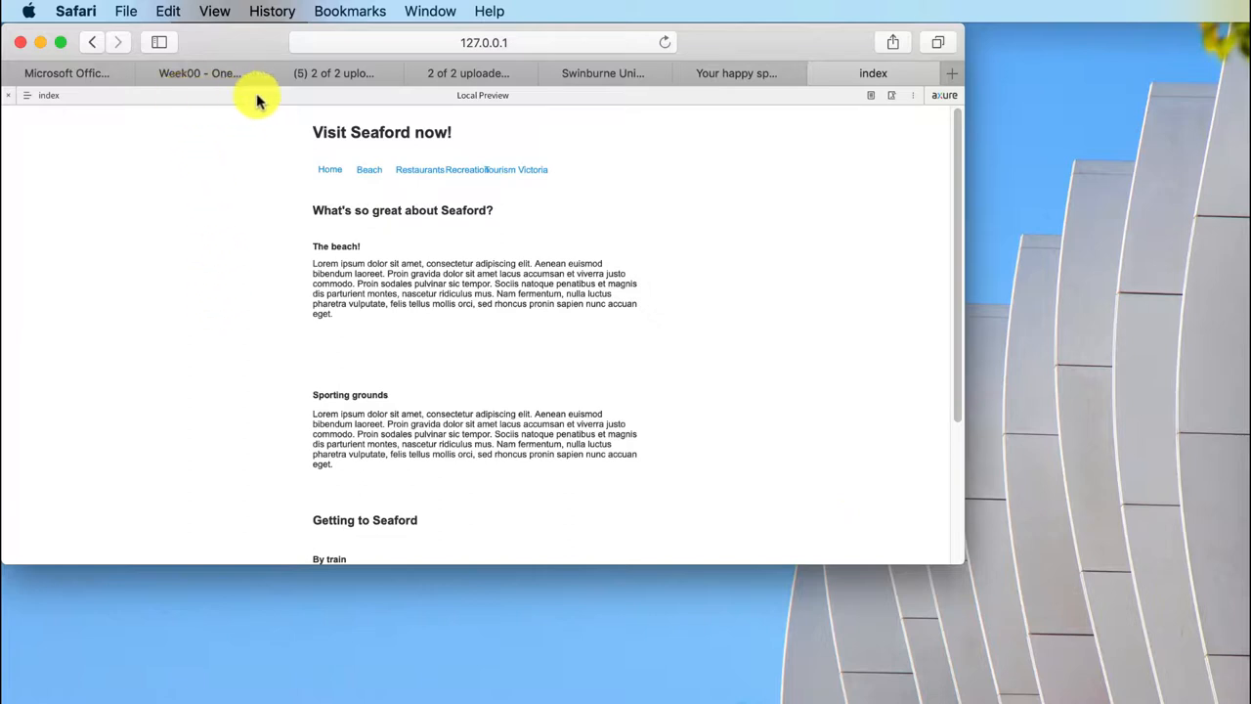
{"action": "left_click", "coordinate": [28, 95]}
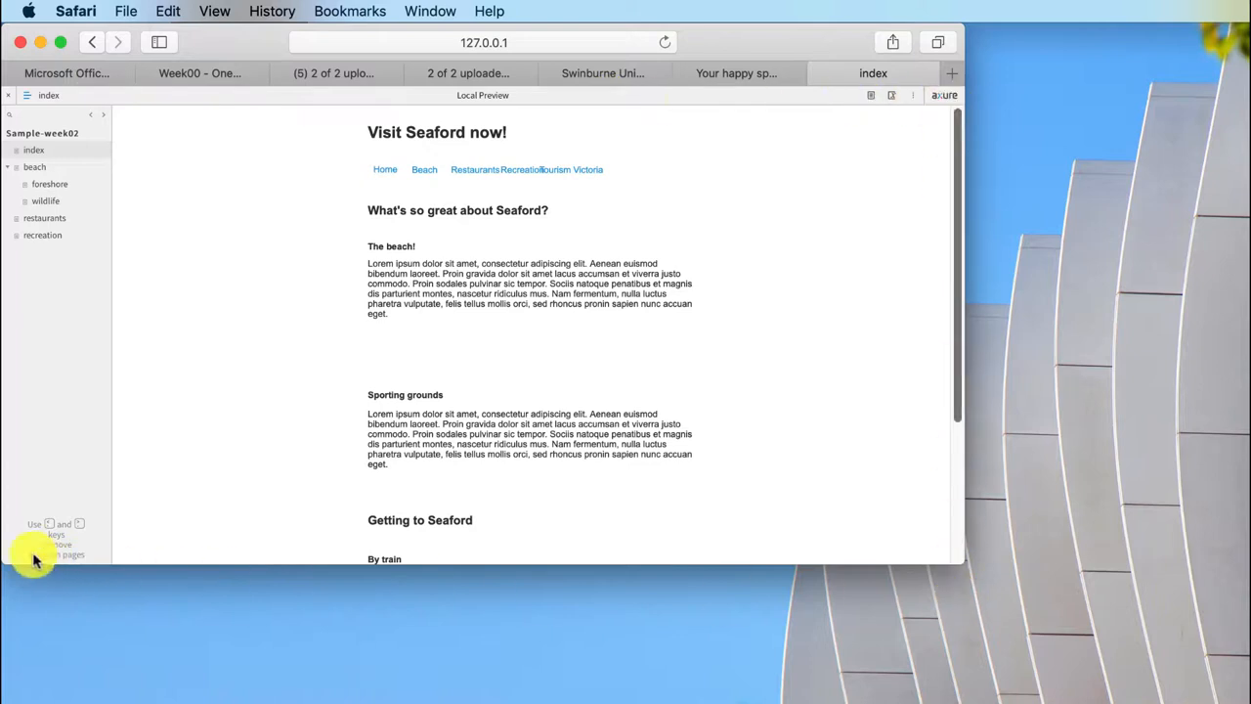
{"action": "mouse_move", "coordinate": [435, 494]}
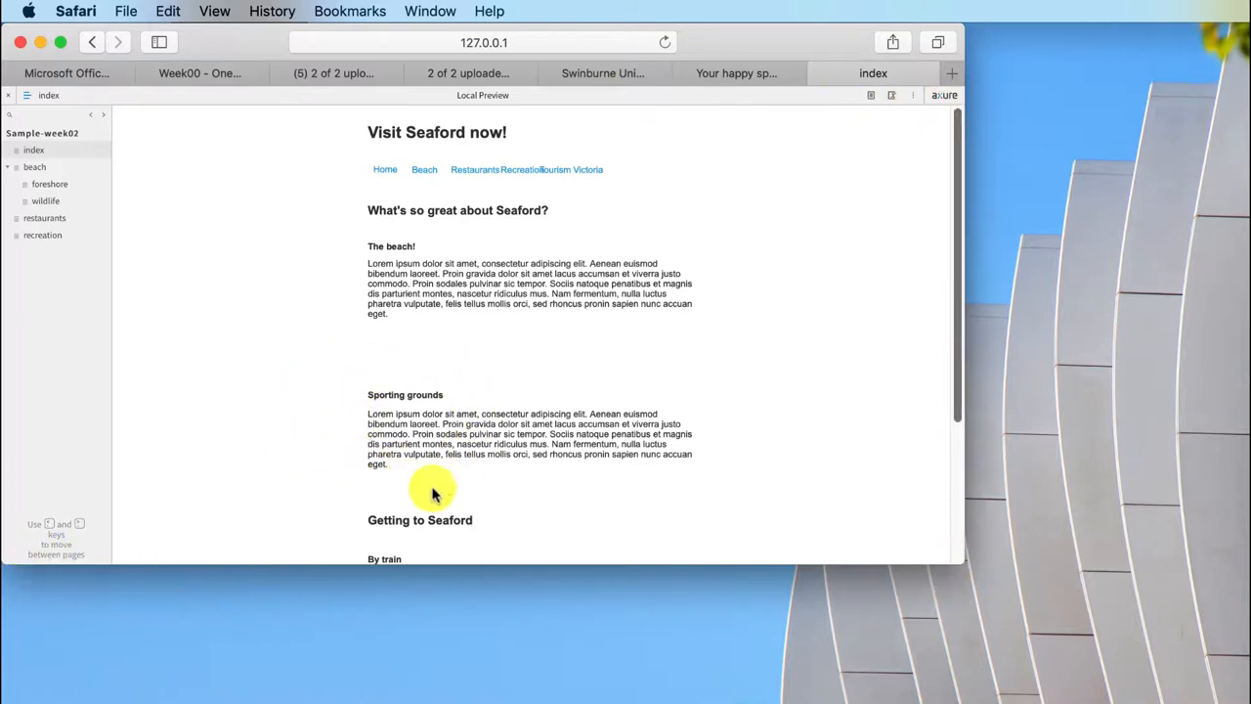
{"action": "mouse_move", "coordinate": [292, 386]}
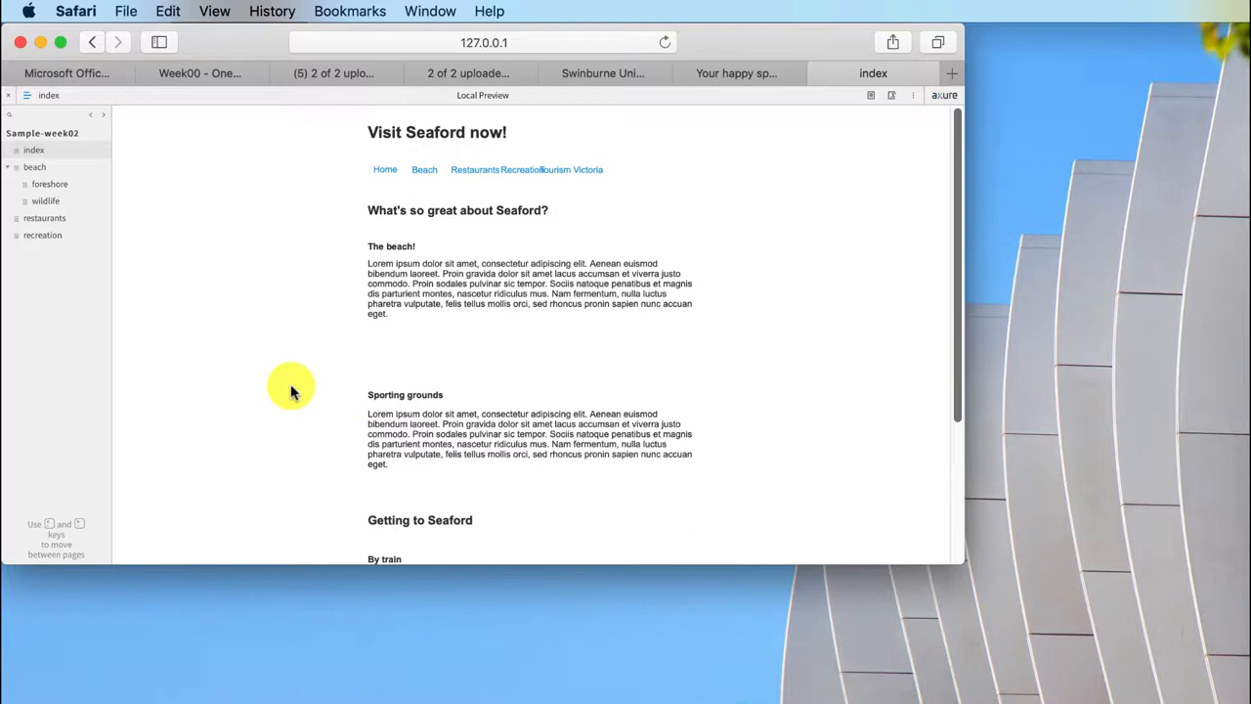
{"action": "mouse_move", "coordinate": [290, 381]}
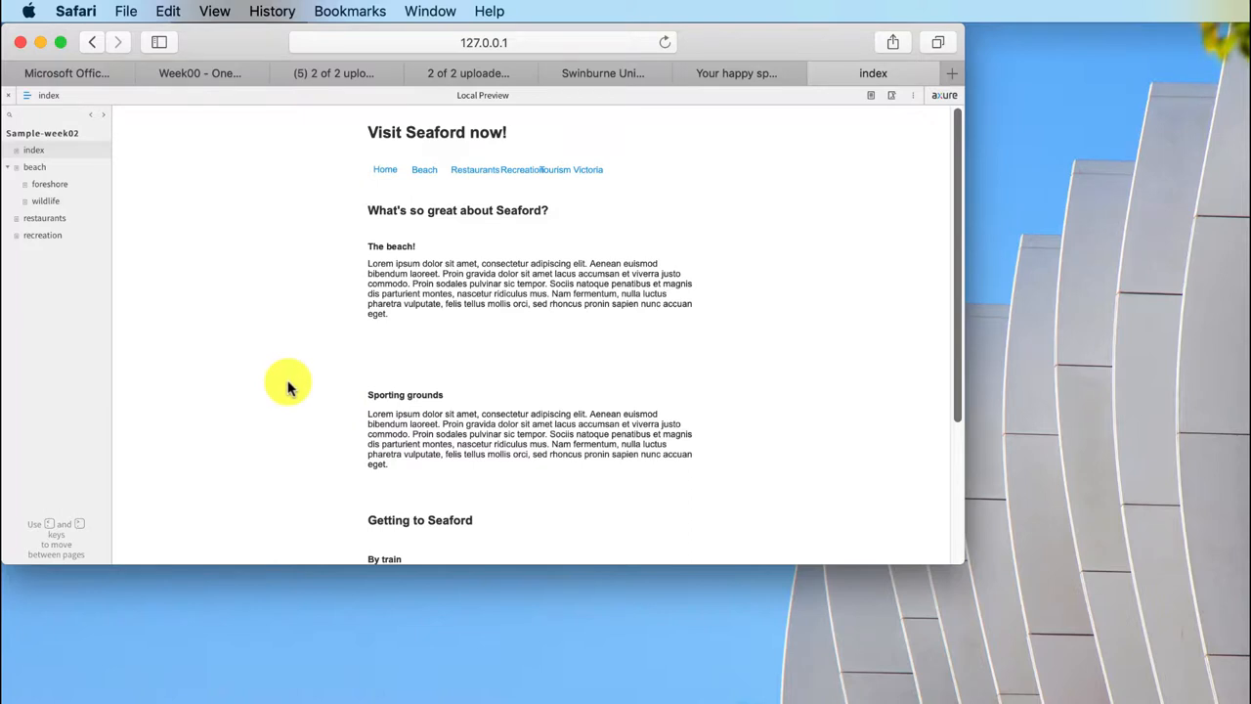
{"action": "mouse_move", "coordinate": [308, 365]}
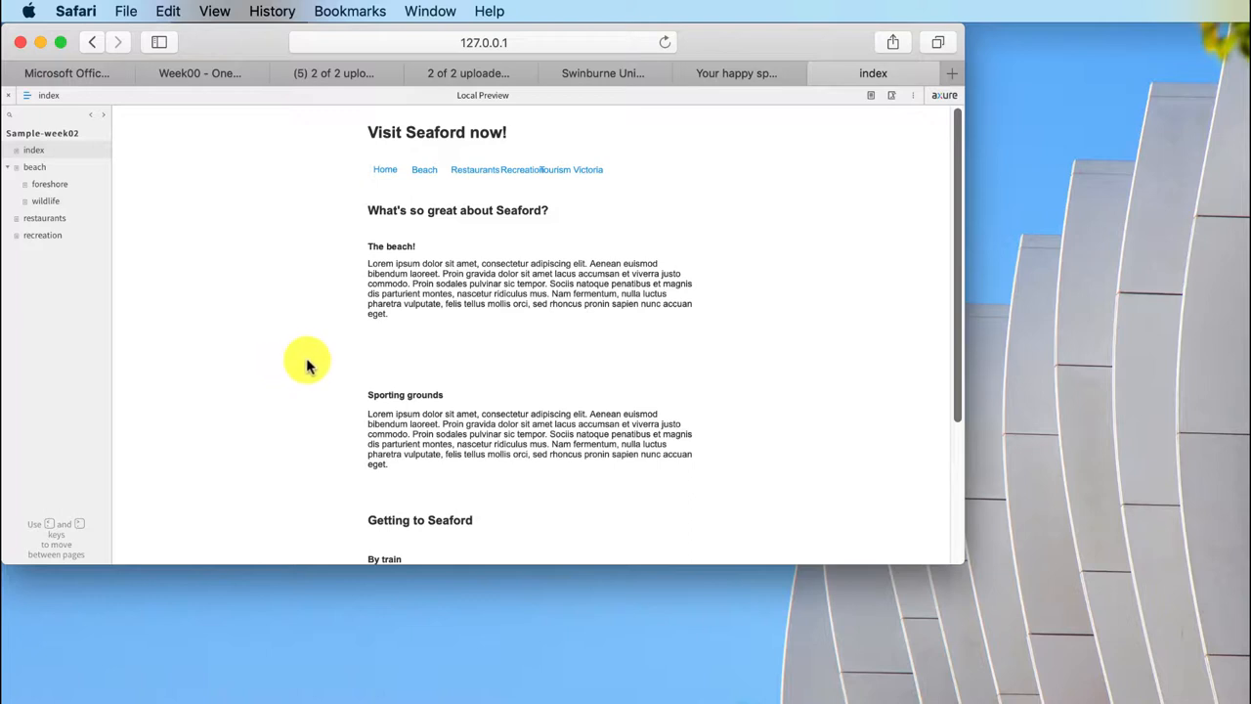
{"action": "mouse_move", "coordinate": [712, 404]}
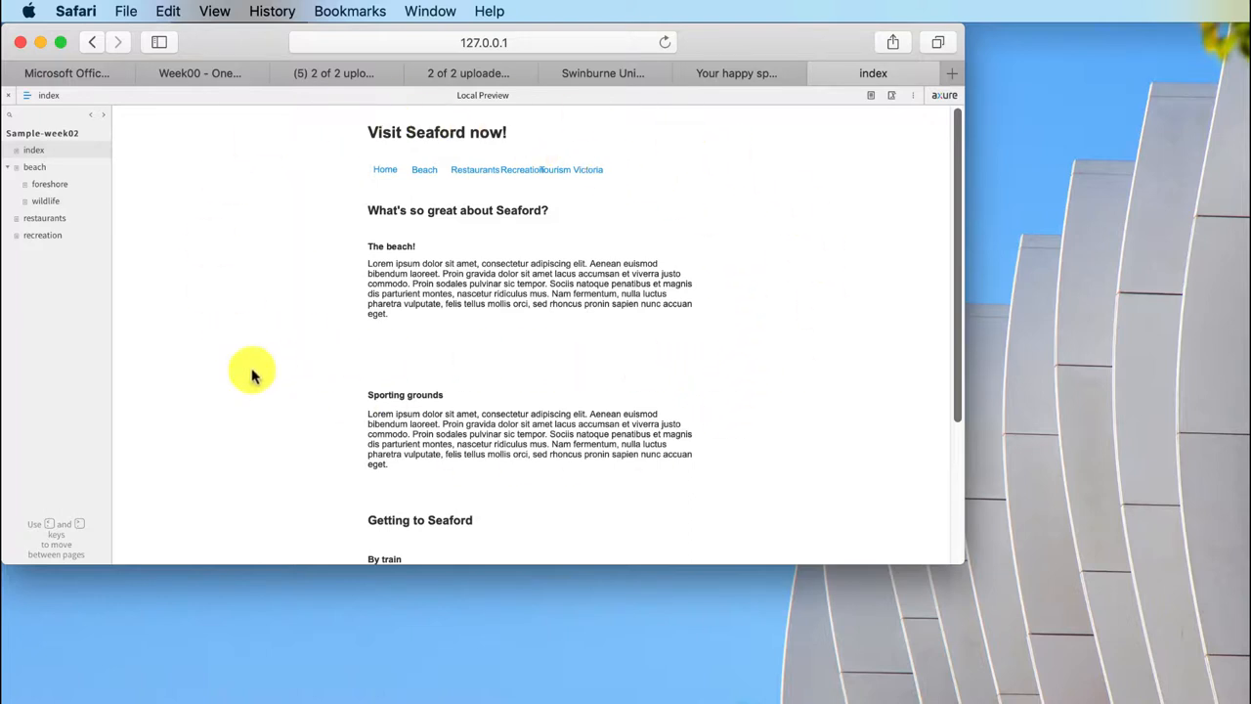
{"action": "mouse_move", "coordinate": [352, 436]}
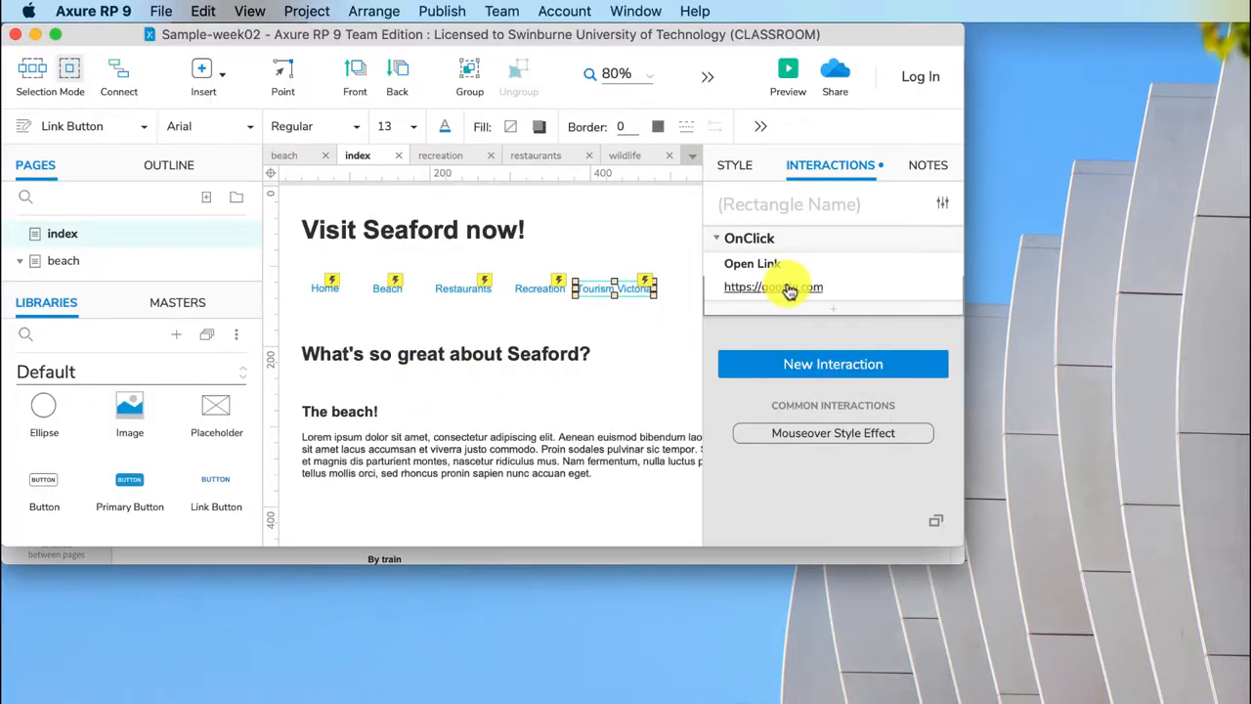
Set the google.com Open Link action to open in a Popup Window.
{"action": "left_click", "coordinate": [773, 287]}
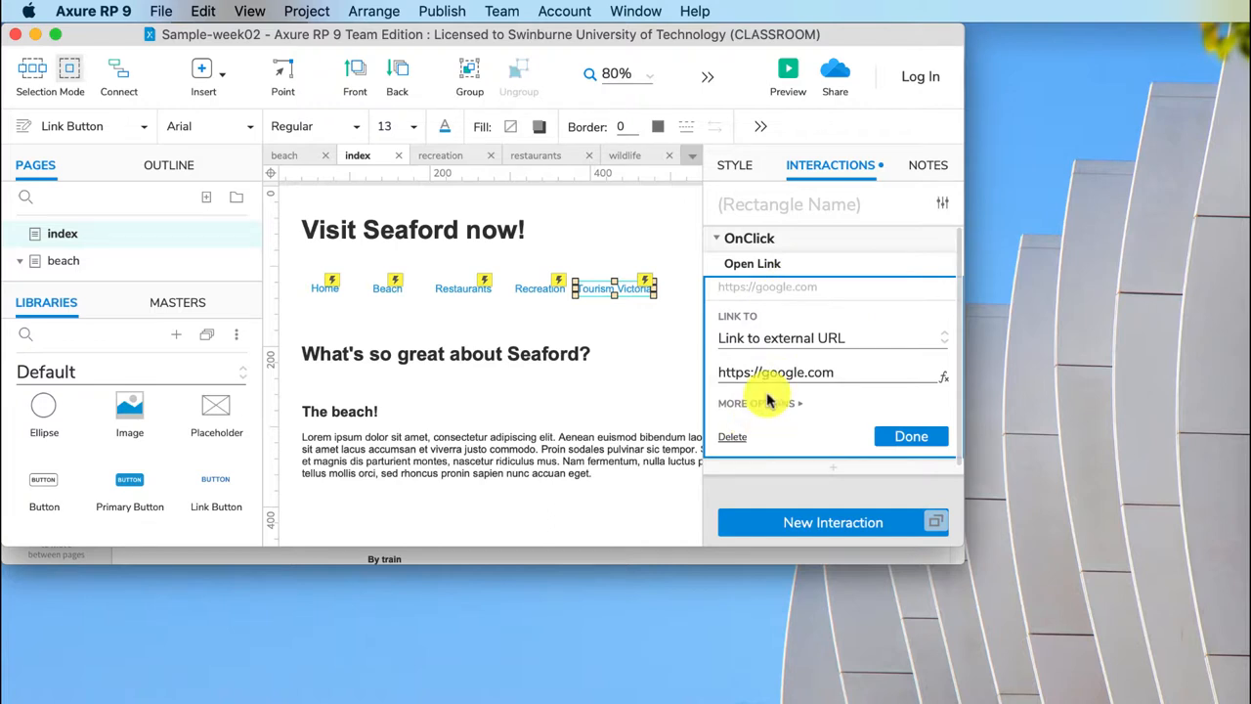
{"action": "left_click", "coordinate": [756, 403]}
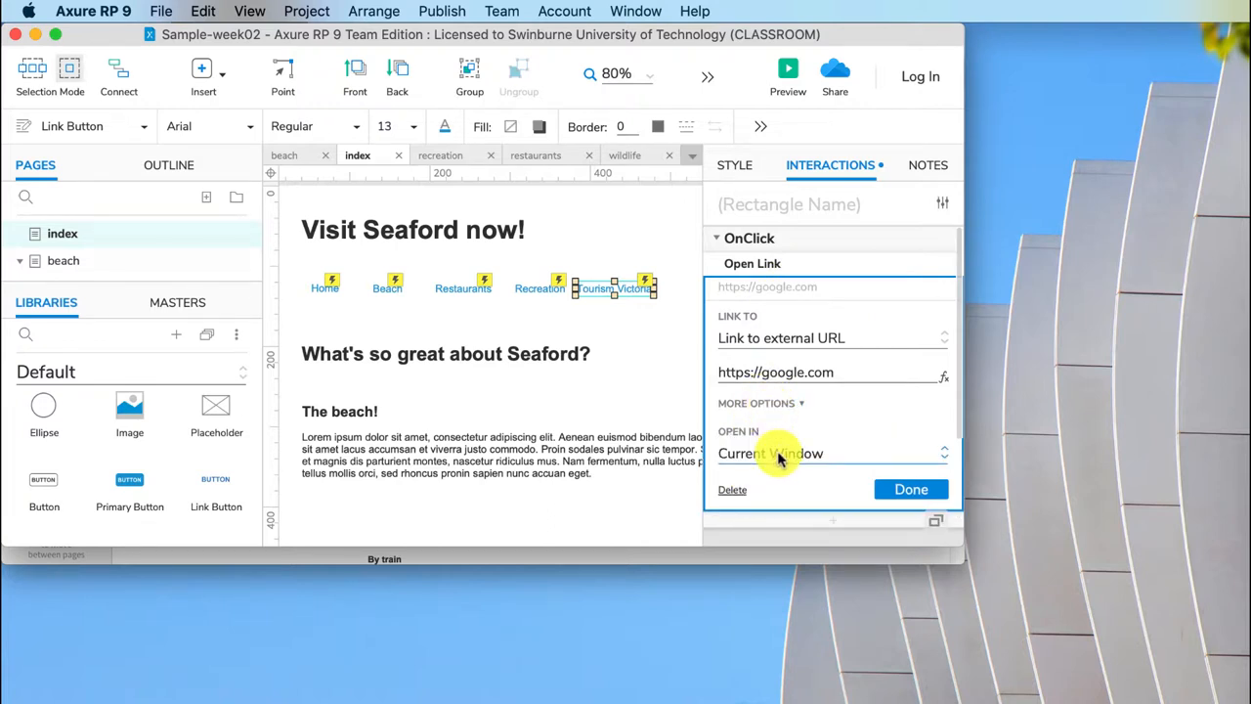
{"action": "left_click", "coordinate": [831, 452]}
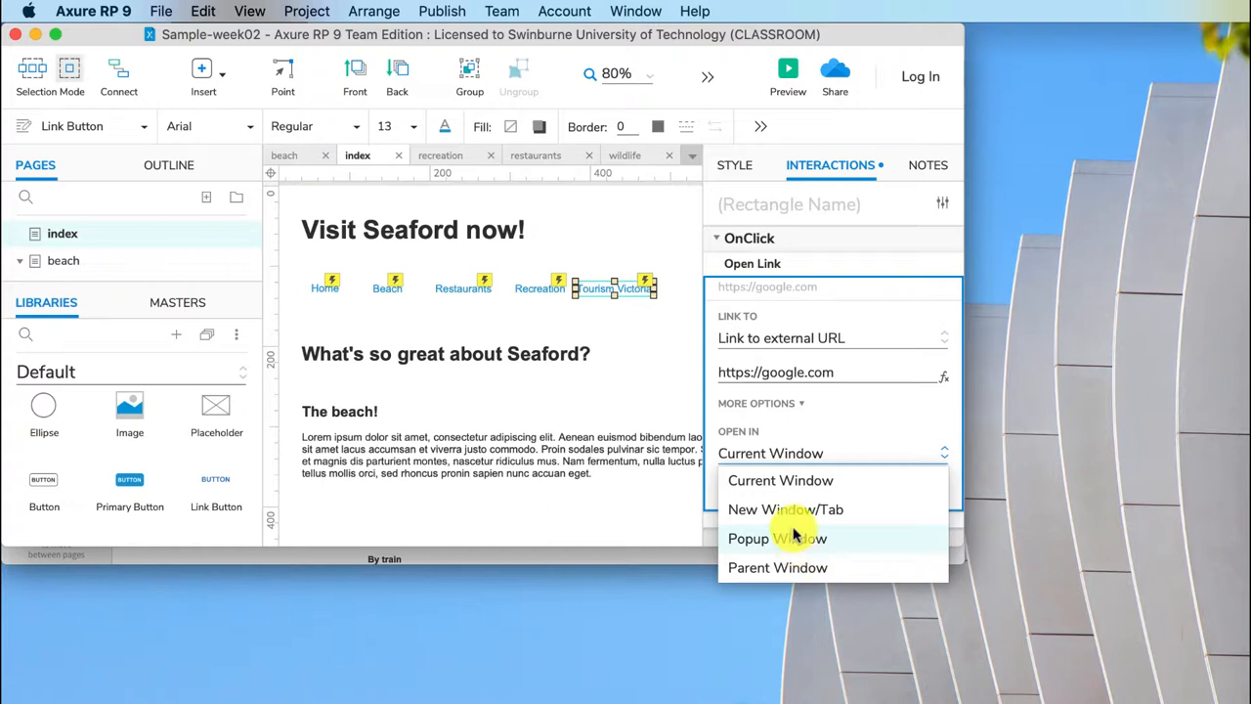
{"action": "left_click", "coordinate": [777, 538]}
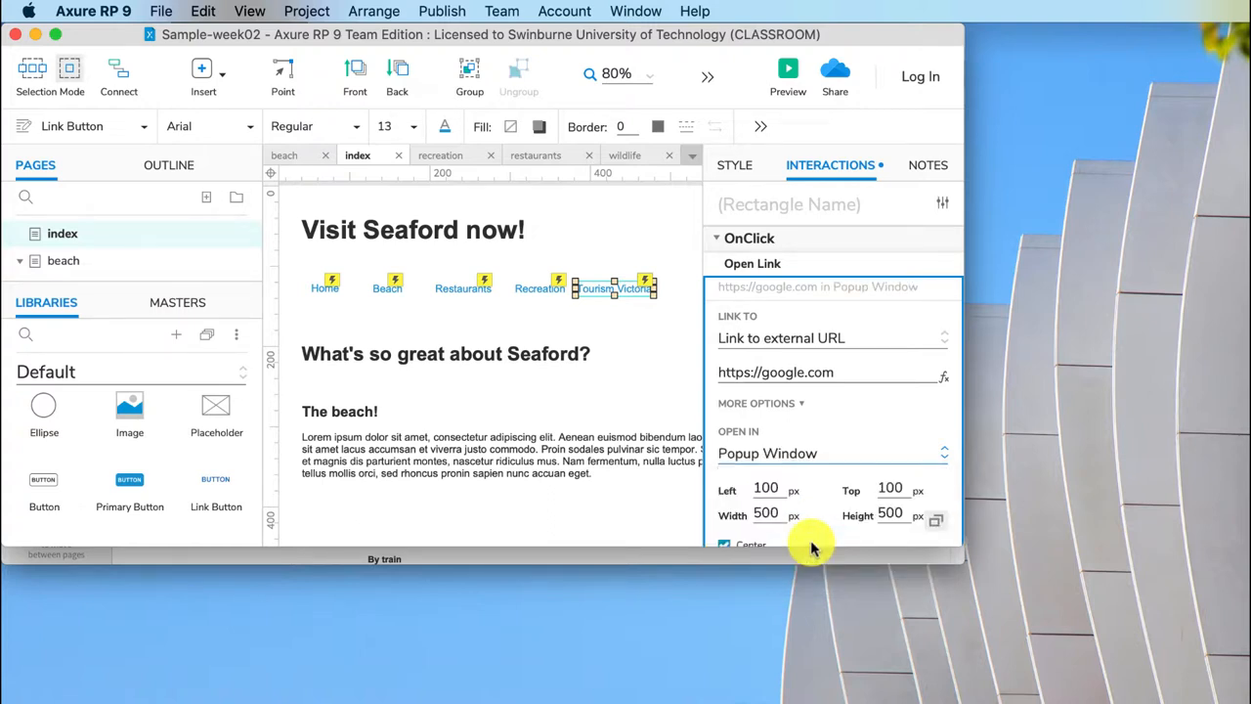
{"action": "mouse_move", "coordinate": [782, 34]}
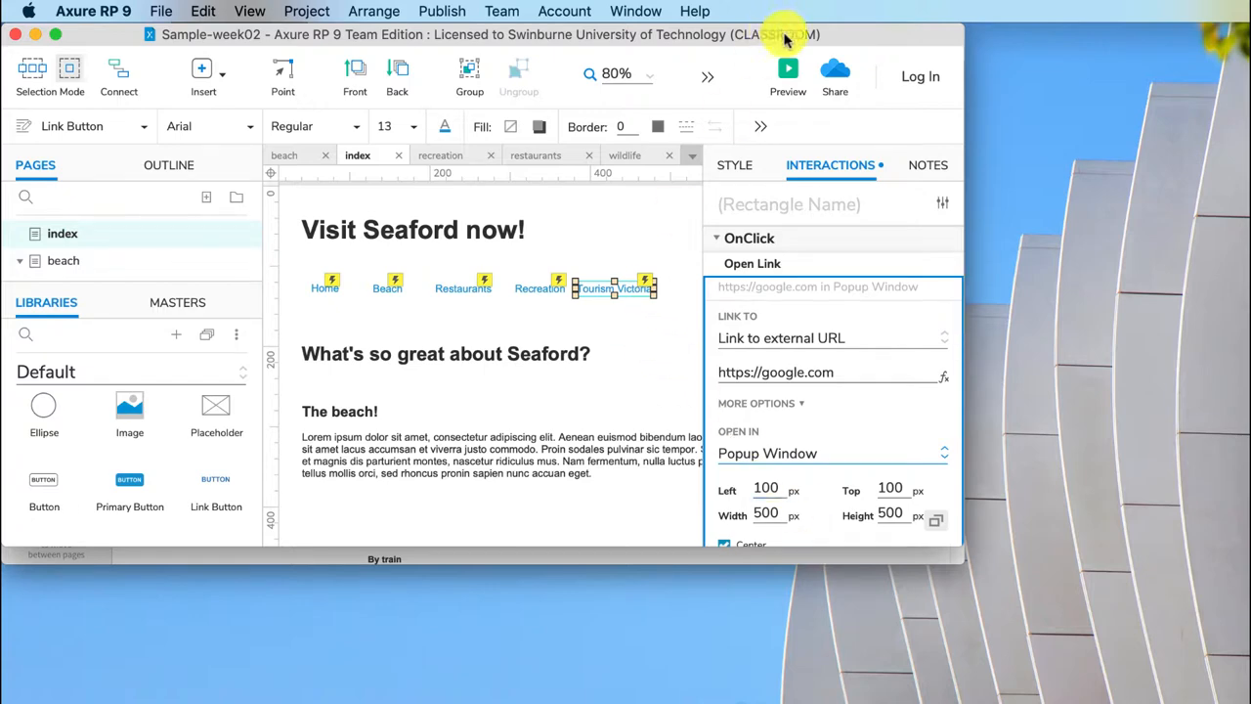
{"action": "left_click", "coordinate": [788, 69]}
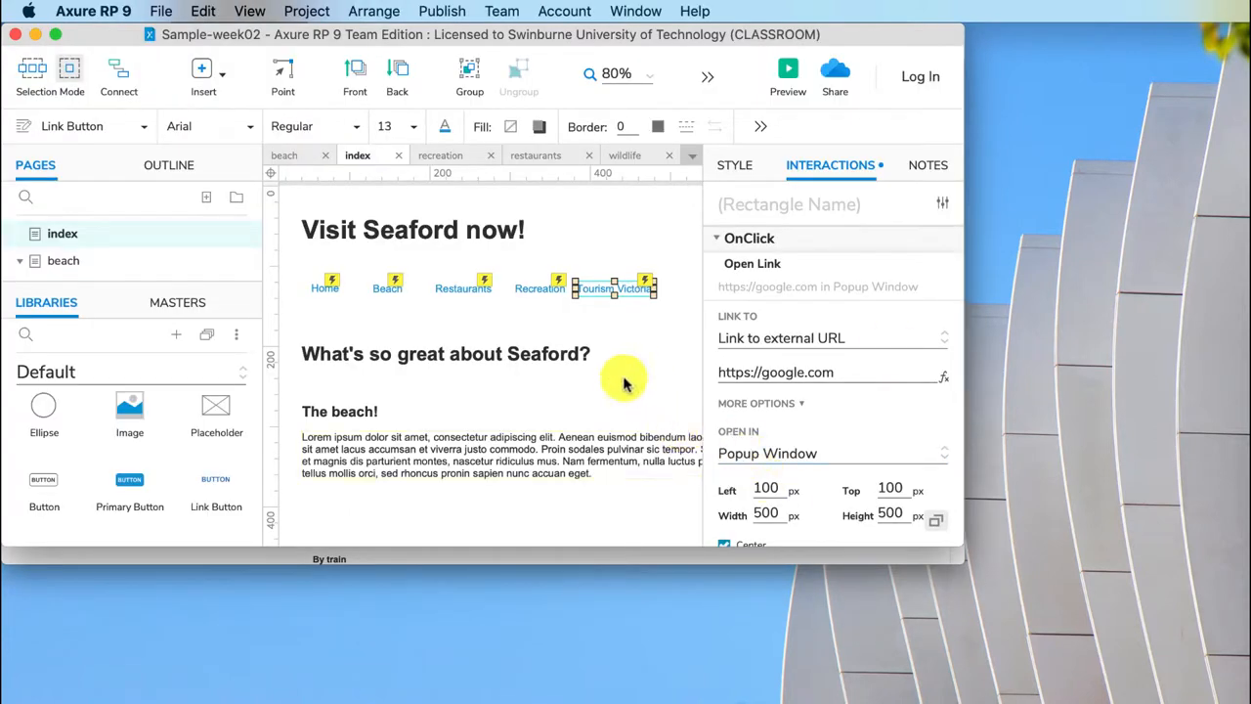
{"action": "left_click", "coordinate": [776, 373]}
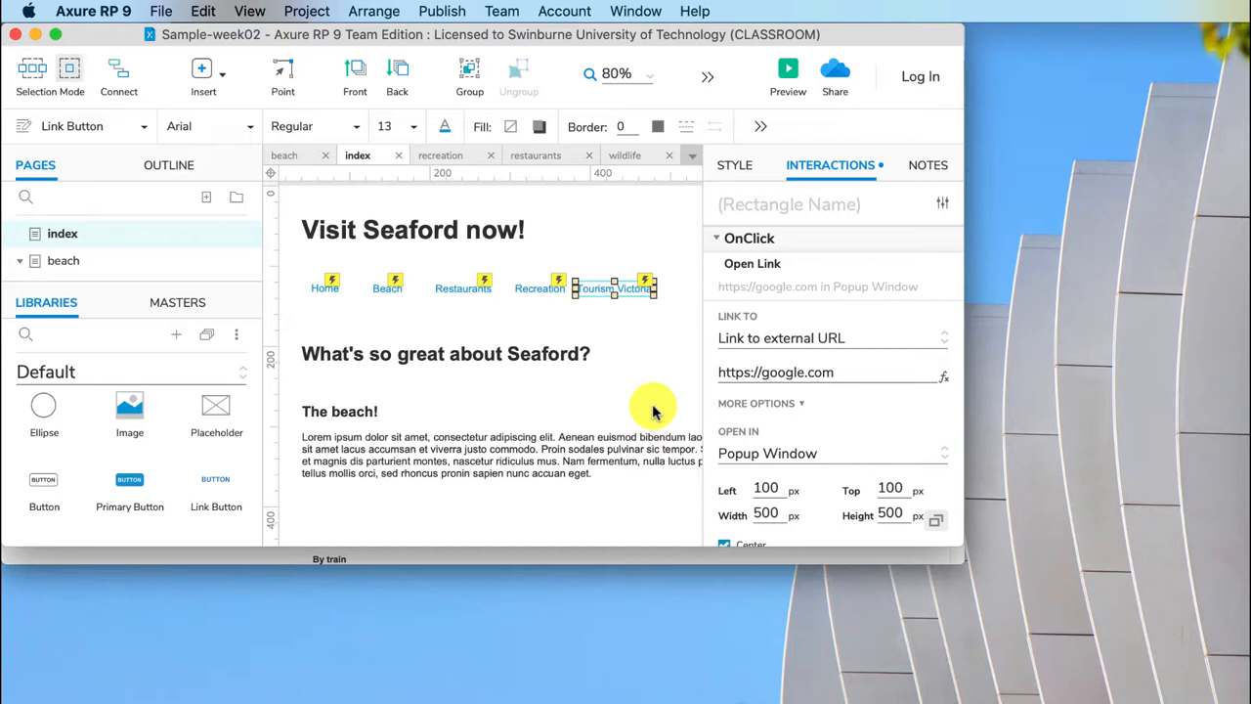
{"action": "mouse_move", "coordinate": [655, 398]}
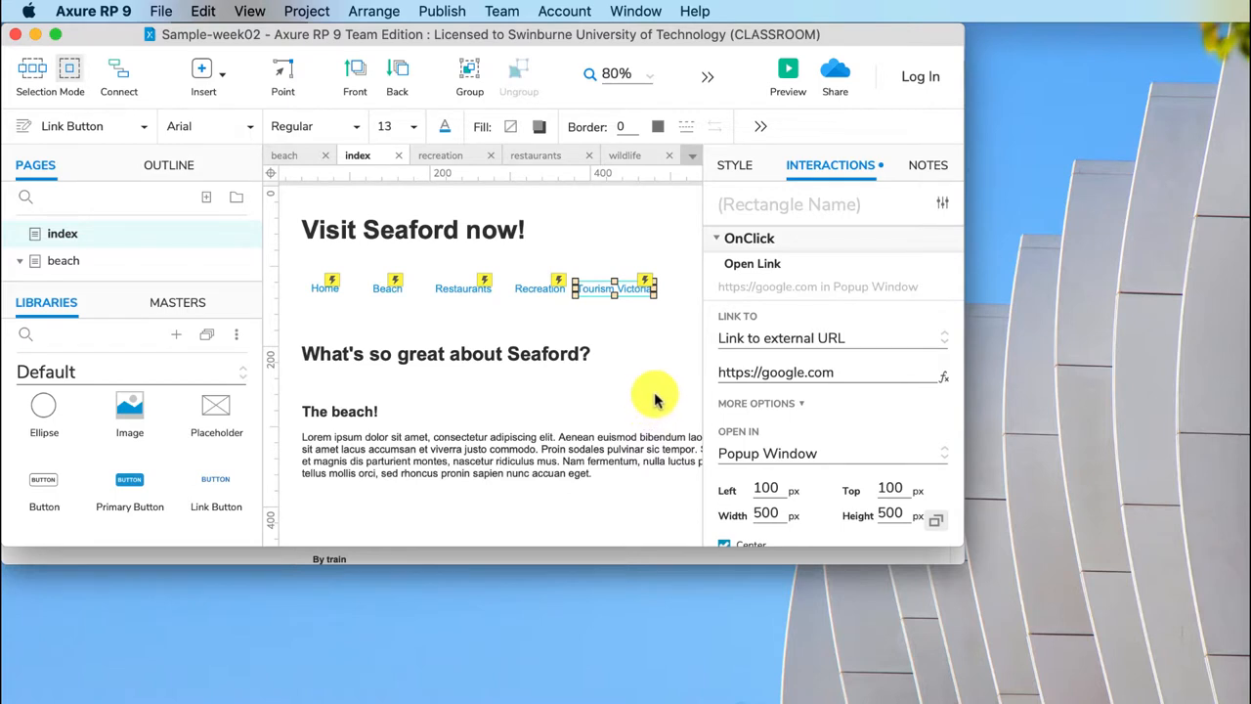
{"action": "mouse_move", "coordinate": [636, 391]}
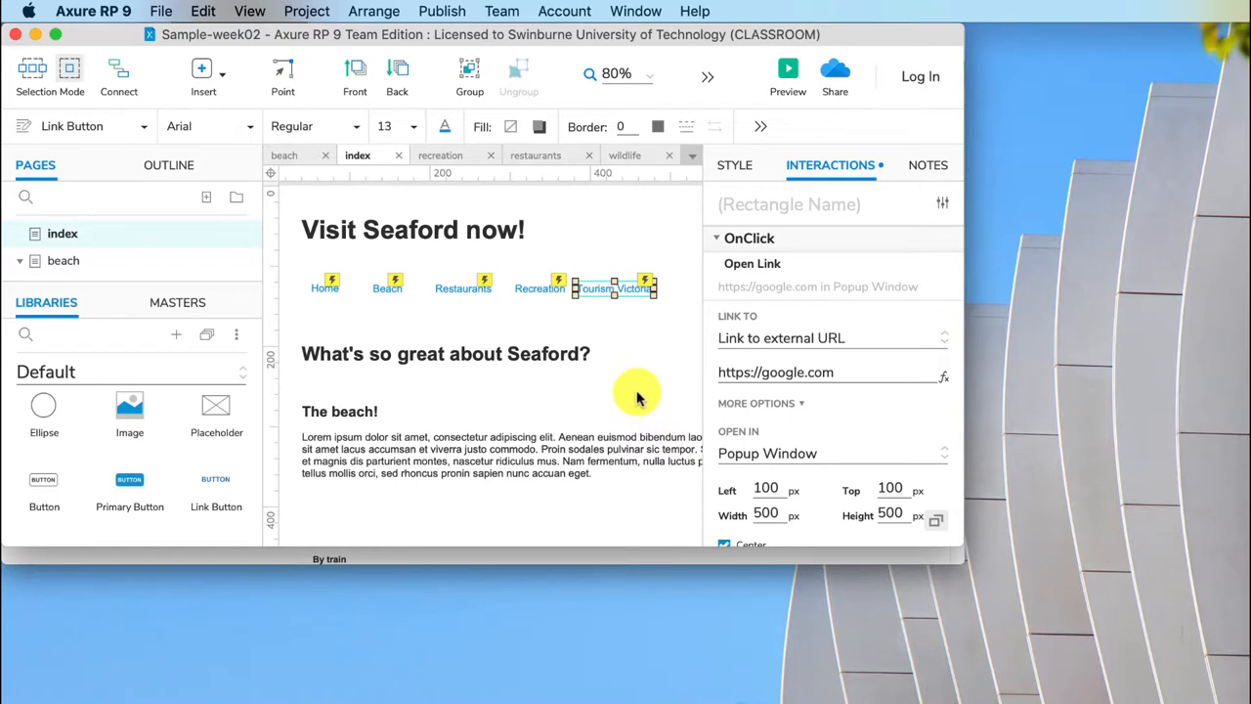
{"action": "mouse_move", "coordinate": [655, 367]}
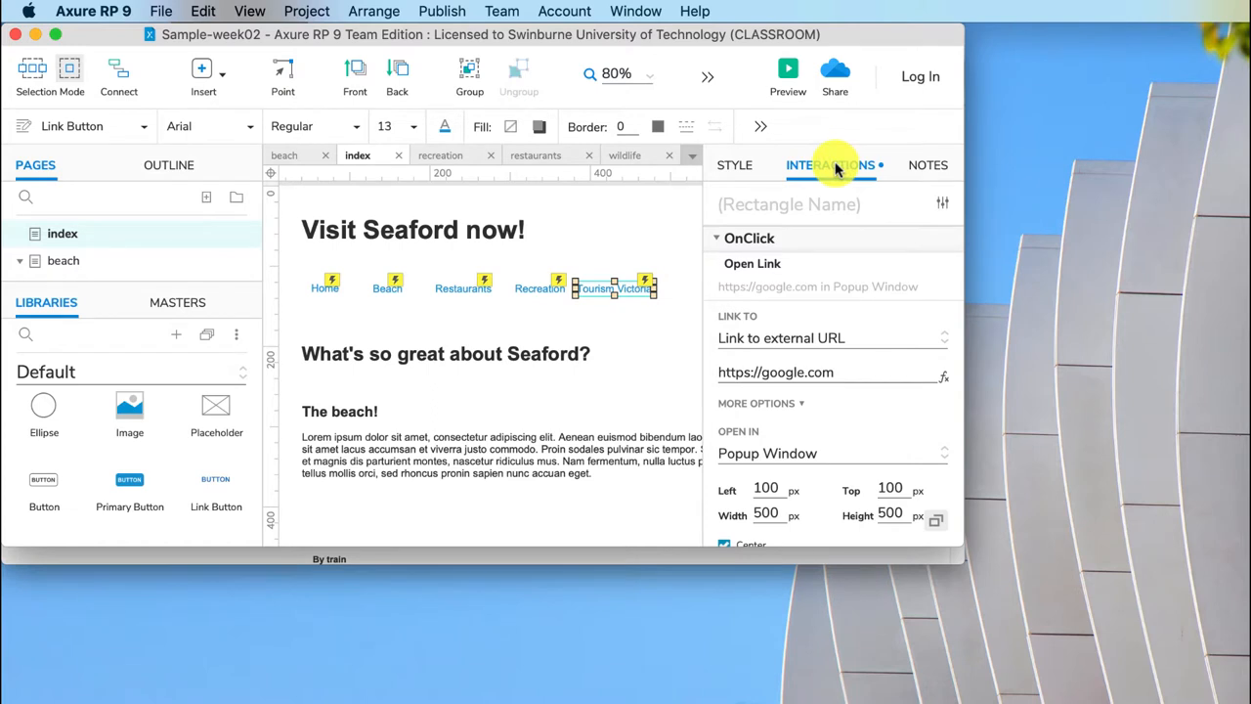
{"action": "mouse_move", "coordinate": [821, 164]}
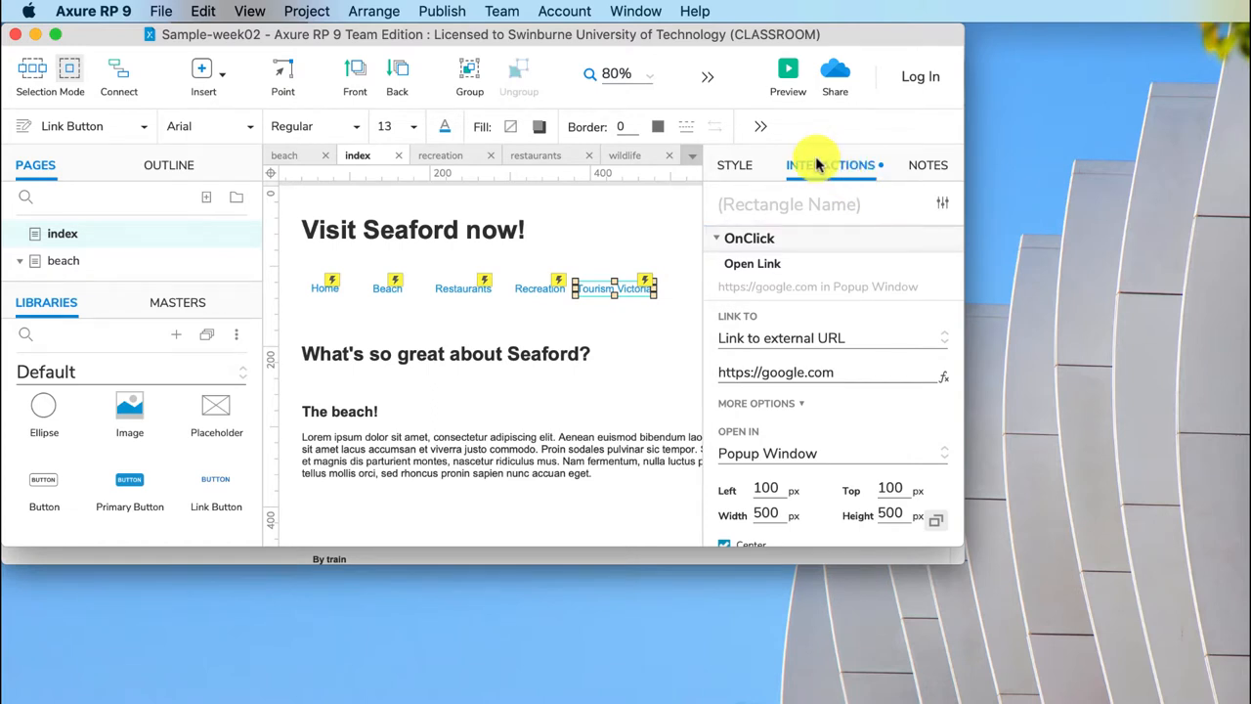
{"action": "mouse_move", "coordinate": [831, 174]}
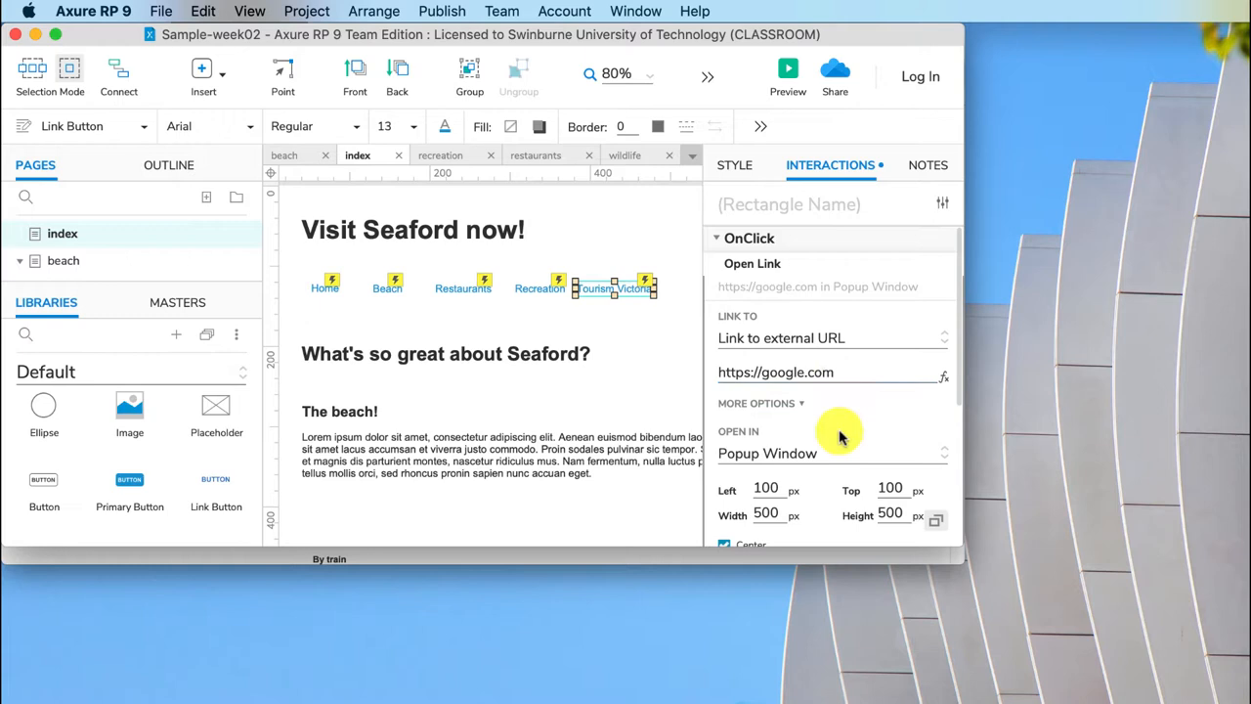
{"action": "mouse_move", "coordinate": [831, 515]}
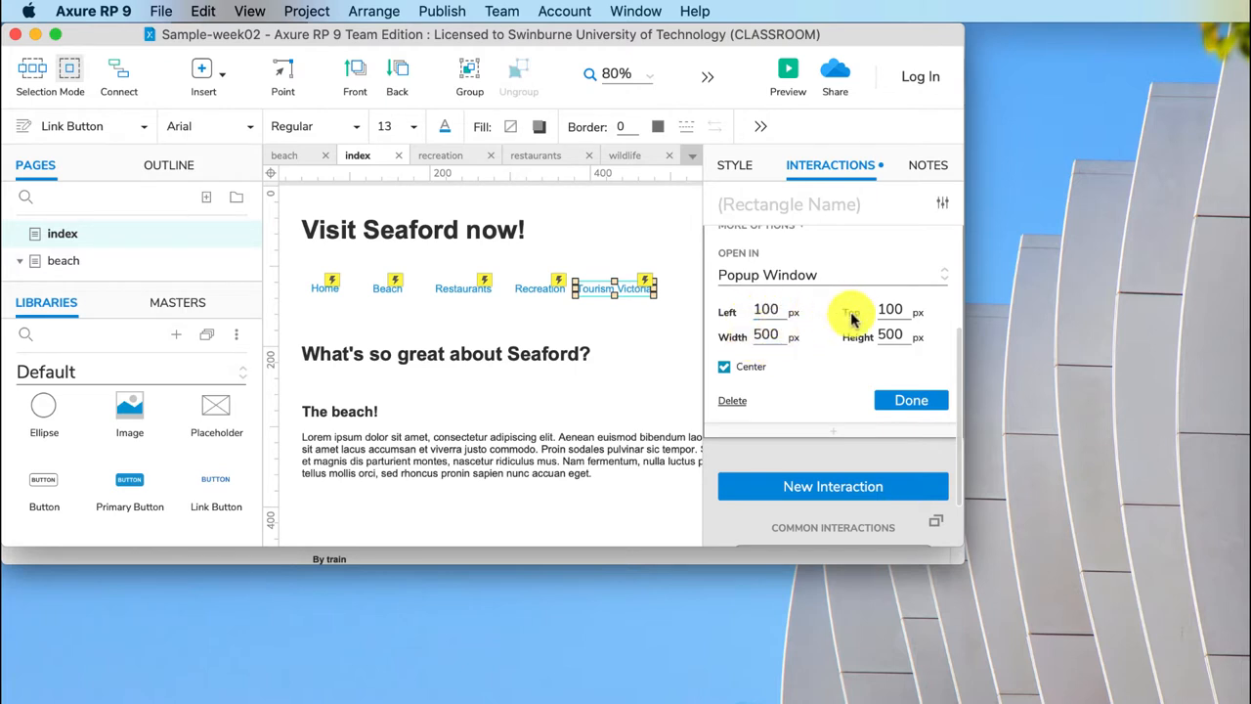
{"action": "mouse_move", "coordinate": [829, 401]}
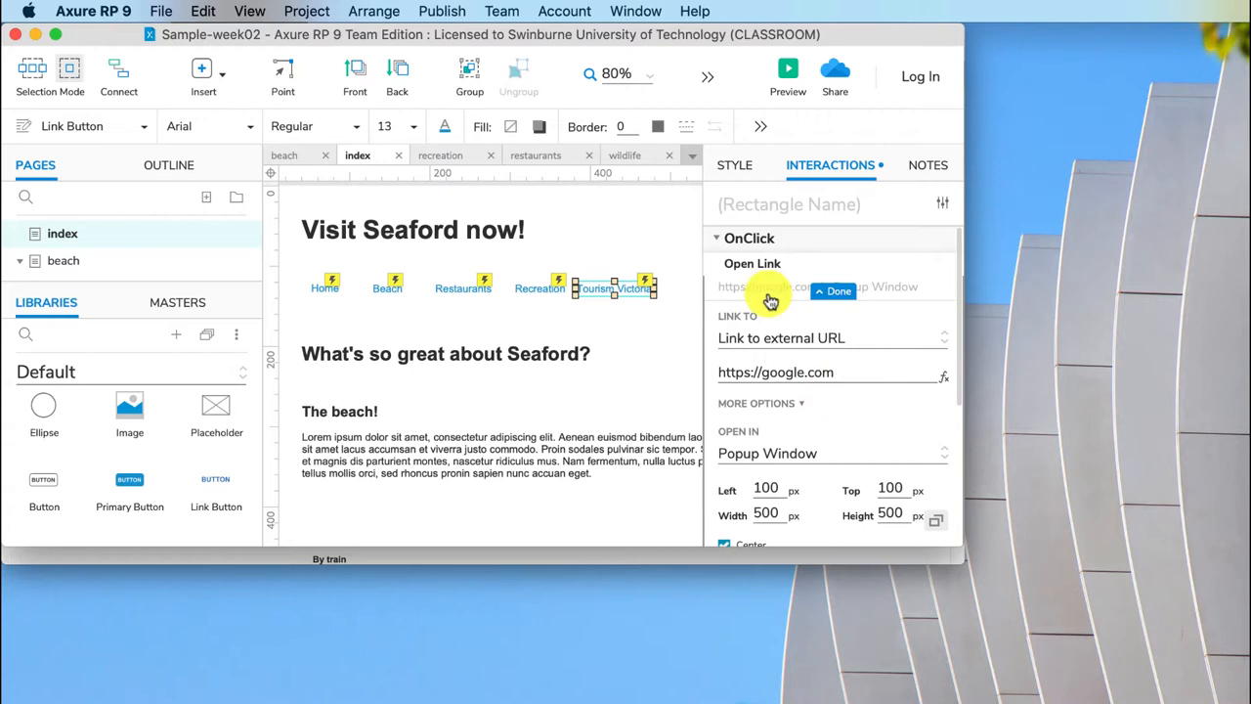
Open the context menus for the OnClick event and its Open Link action.
{"action": "left_click", "coordinate": [833, 292]}
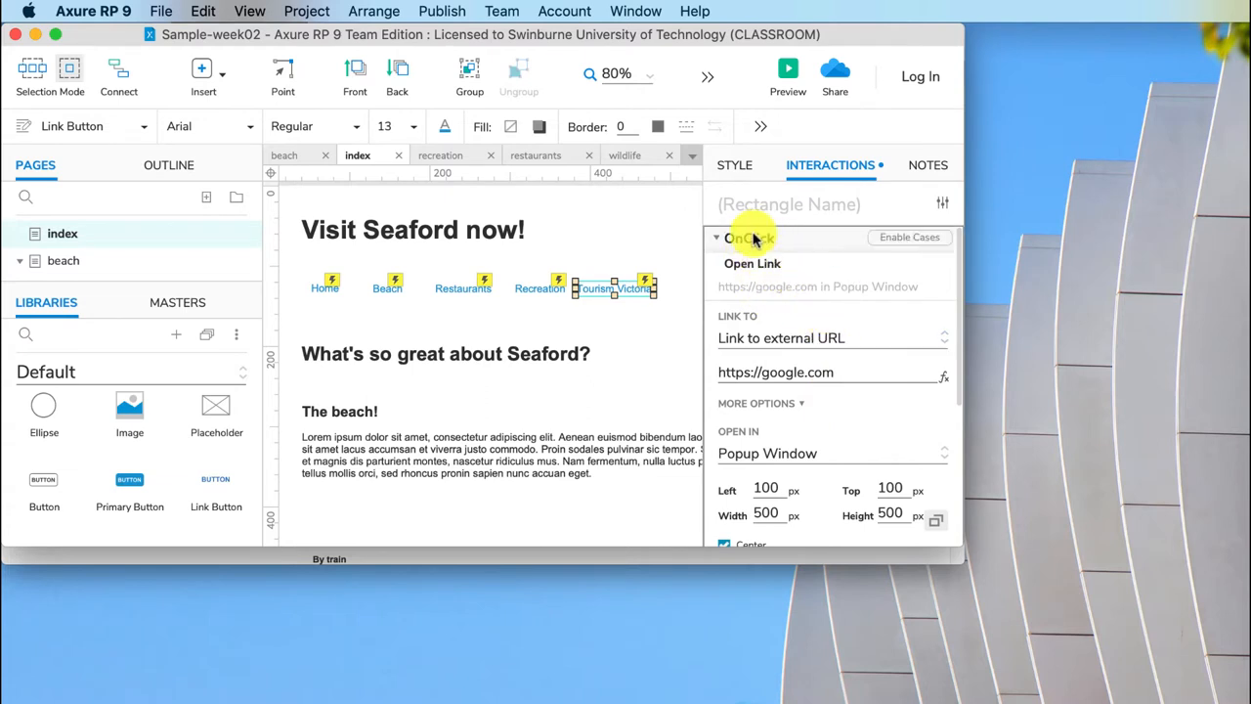
{"action": "right_click", "coordinate": [748, 237]}
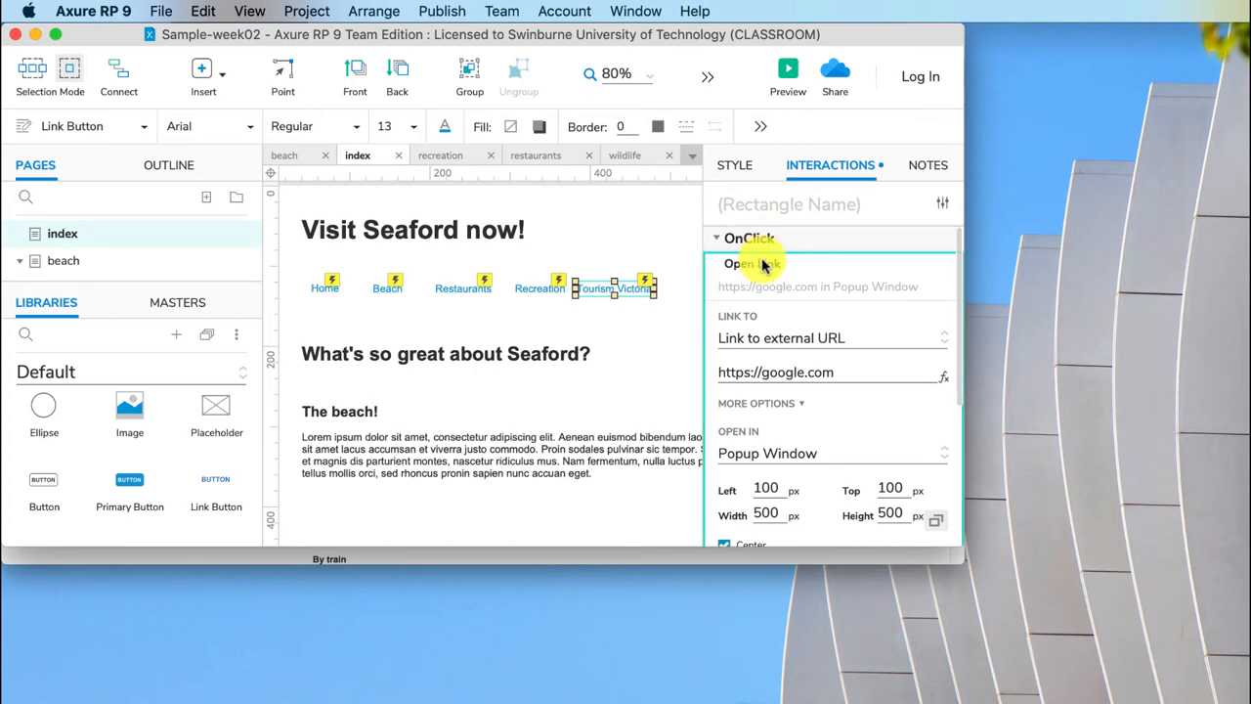
{"action": "right_click", "coordinate": [751, 263]}
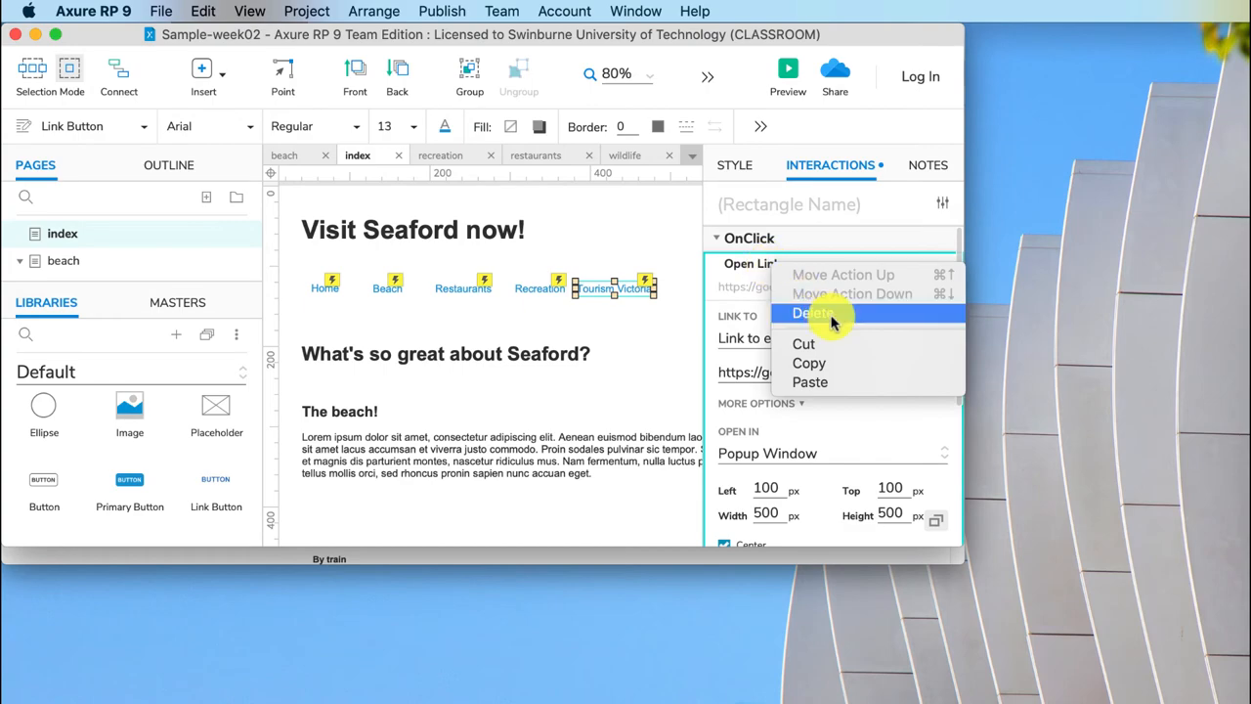